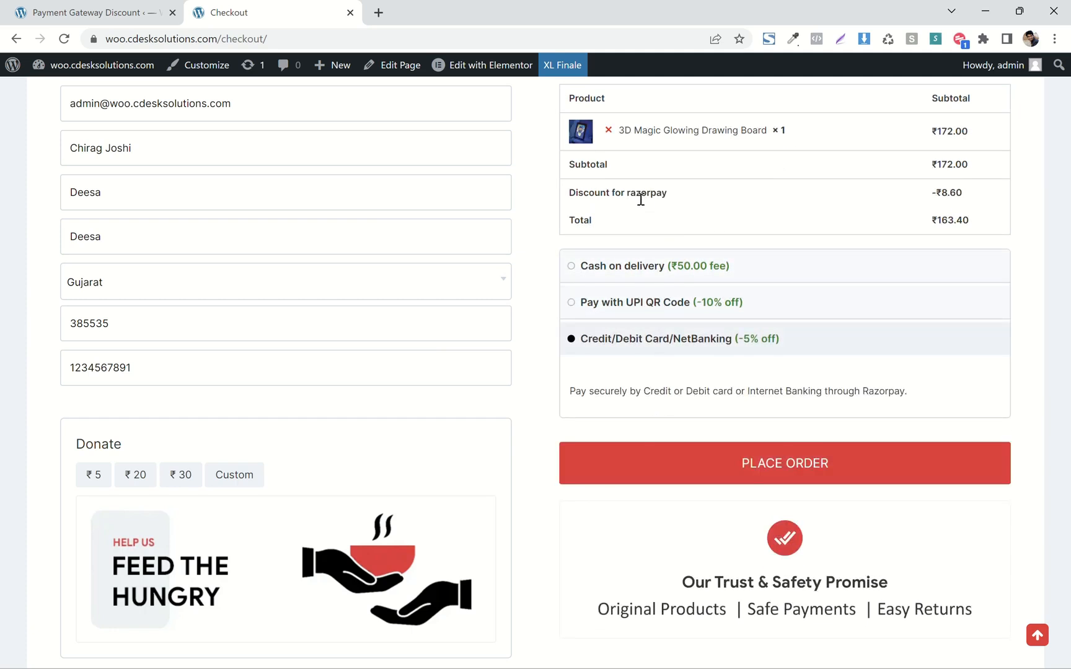
{"action": "mouse_move", "coordinate": [725, 329]}
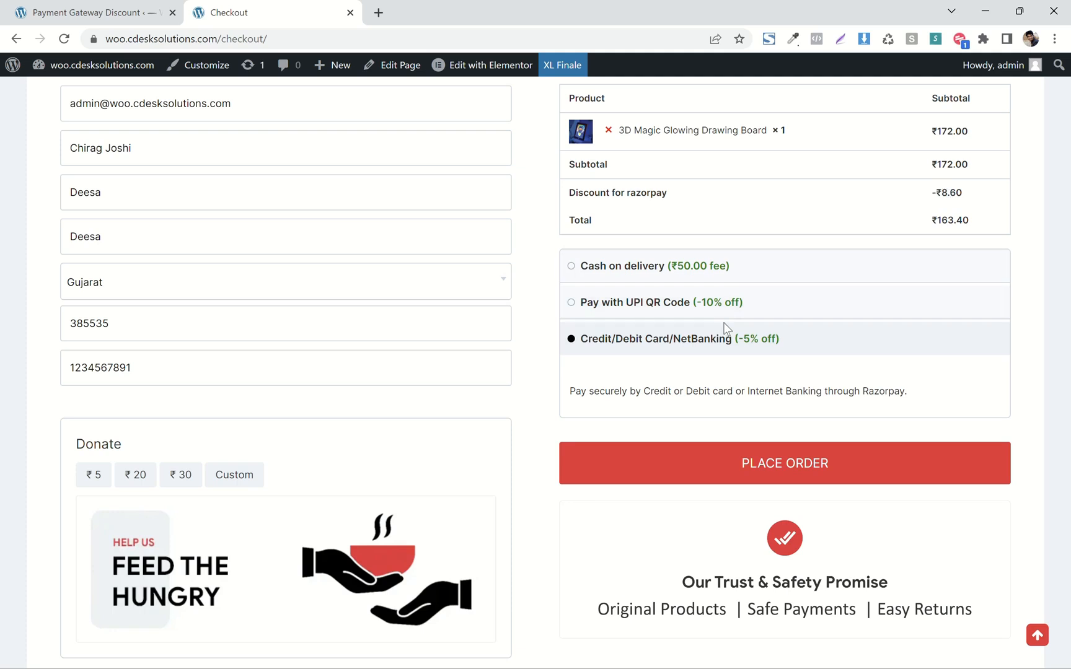
Compare UPI QR payment, then choose cash on delivery for a ₹222 total.
{"action": "left_click", "coordinate": [573, 303]}
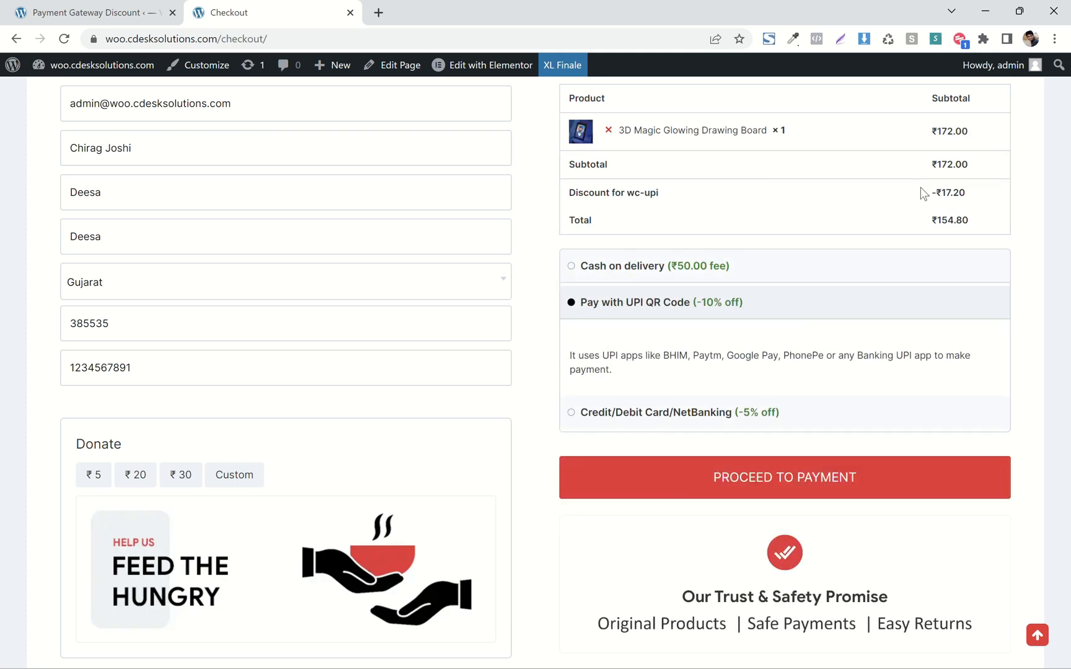
{"action": "mouse_move", "coordinate": [596, 354]}
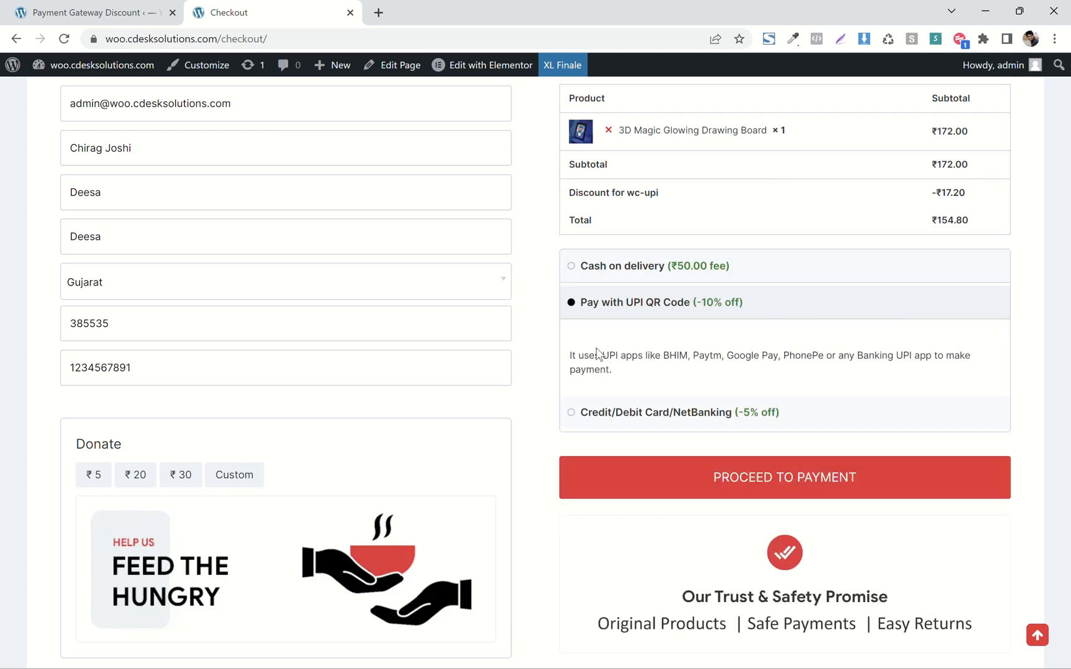
{"action": "left_click", "coordinate": [570, 266]}
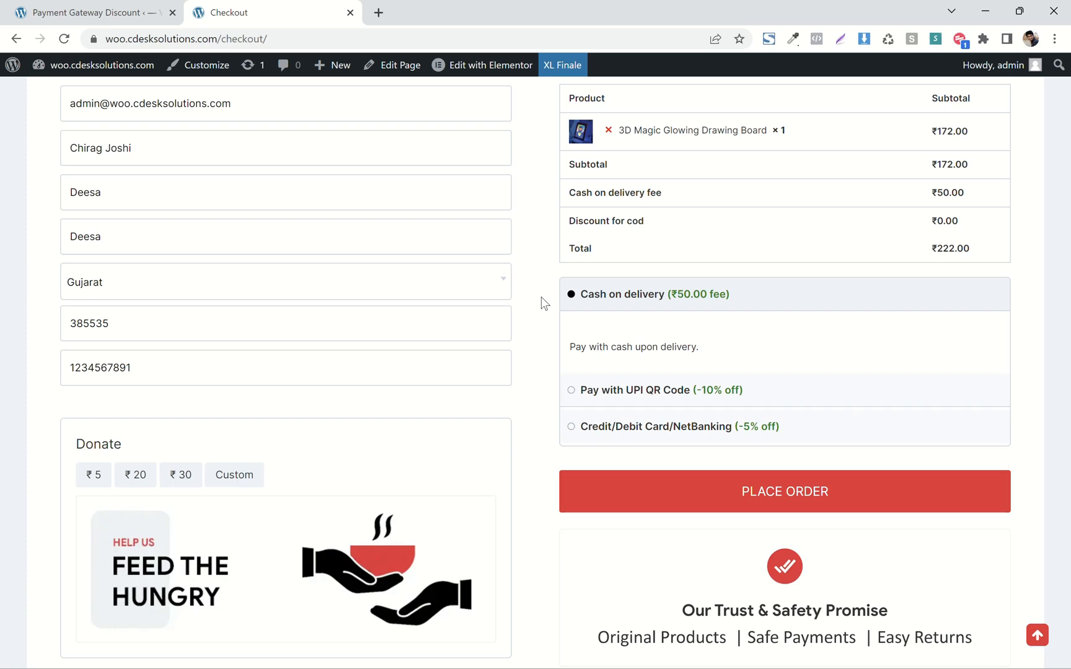
{"action": "mouse_move", "coordinate": [533, 272]}
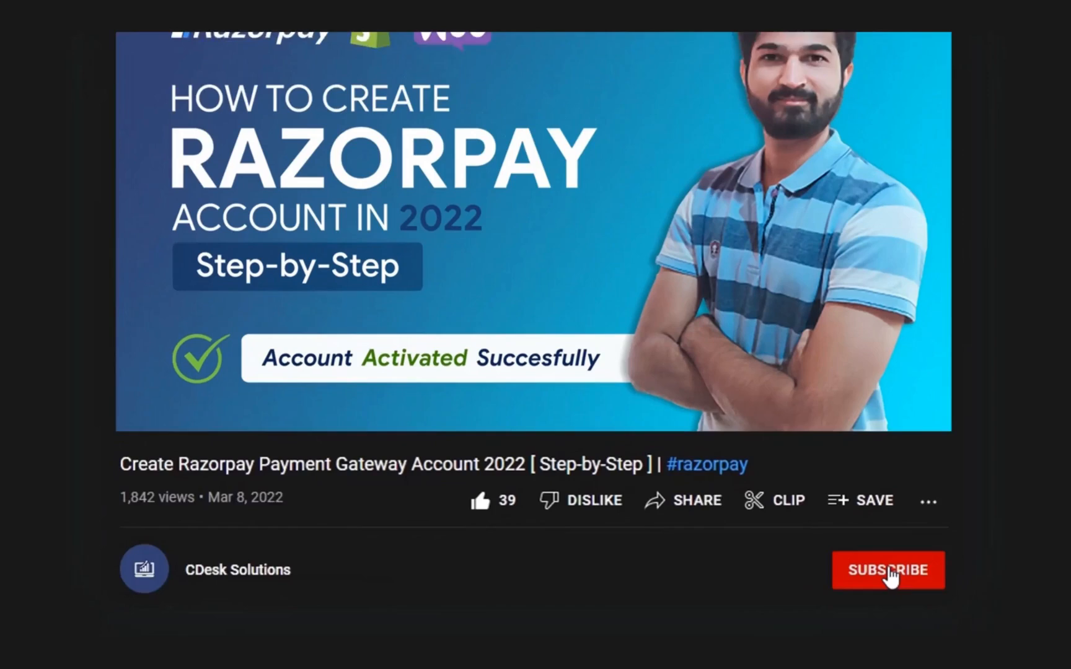
Subscribe to CDesk Solutions on YouTube and turn on notifications.
{"action": "left_click", "coordinate": [888, 570]}
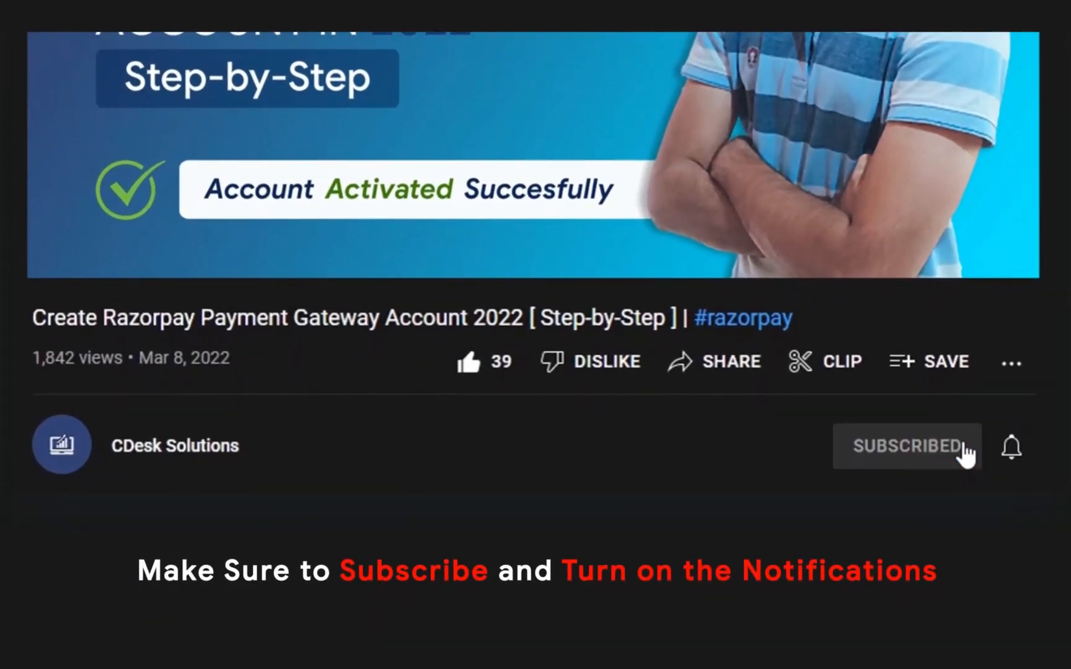
{"action": "left_click", "coordinate": [1013, 446]}
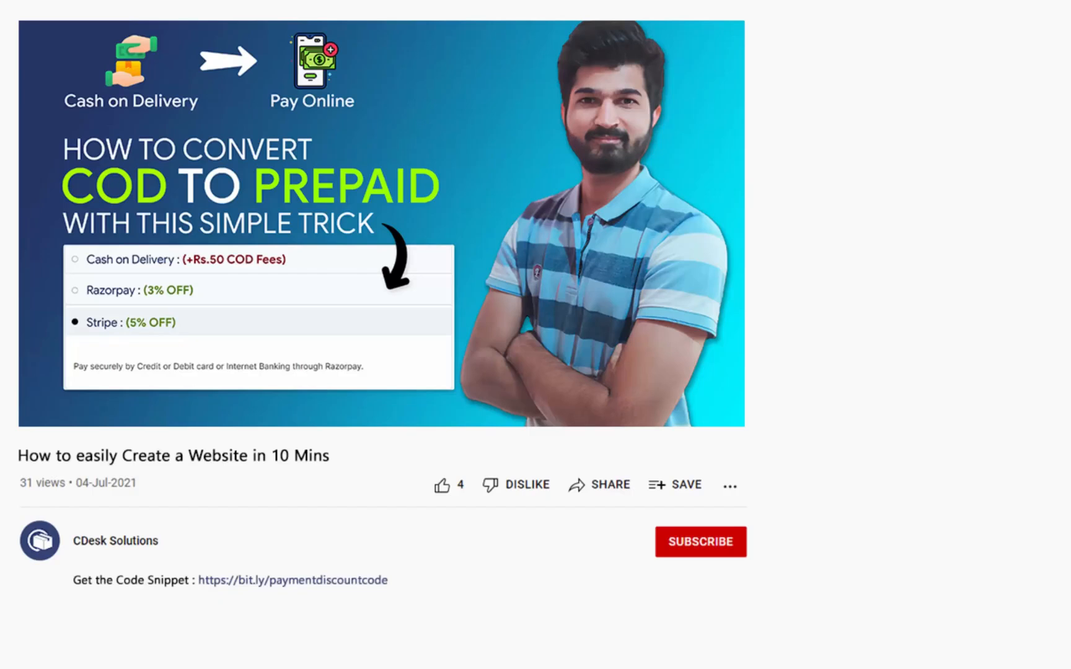
Read the Payment Method Discounts product page's FAQs, then return to the top.
{"action": "scroll", "scroll_direction": "down", "scroll_amount": 3}
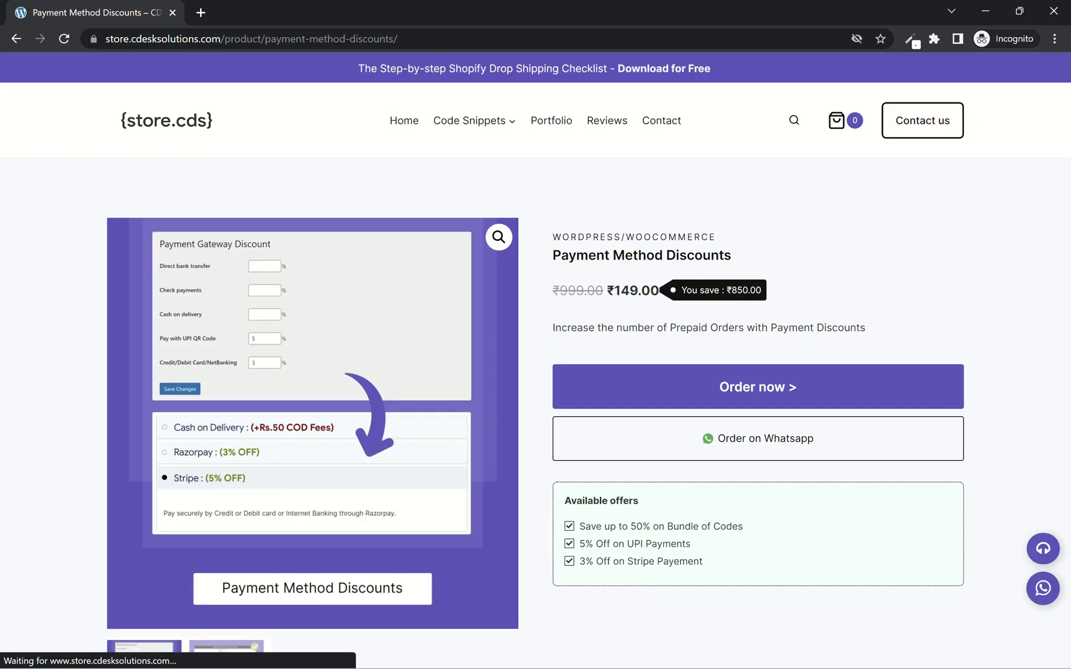
{"action": "mouse_move", "coordinate": [884, 244]}
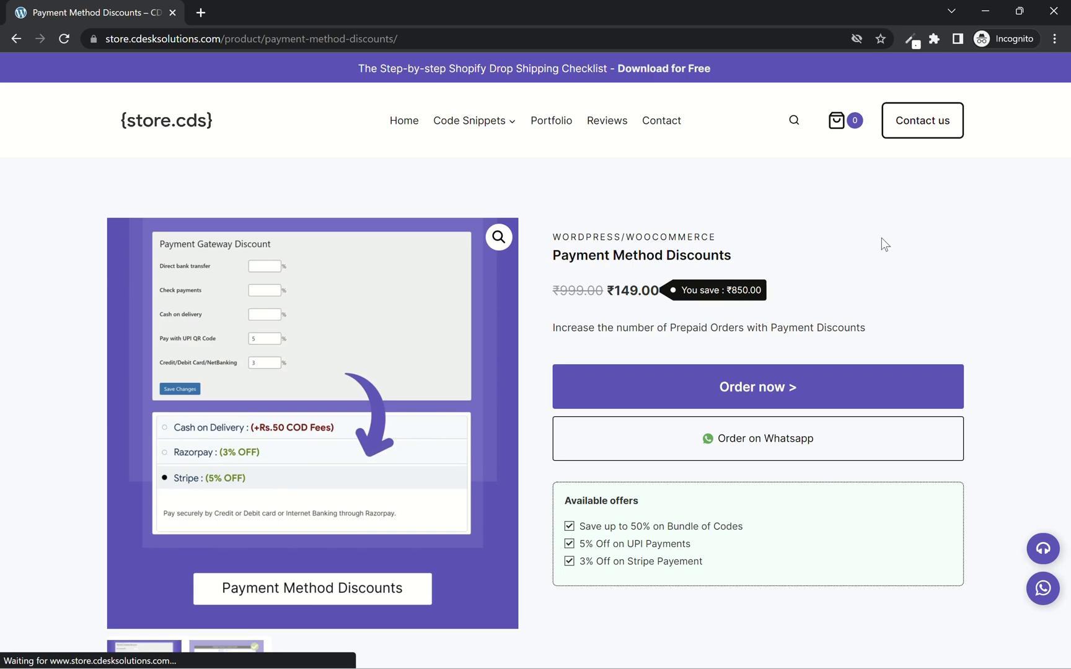
{"action": "mouse_move", "coordinate": [918, 336]}
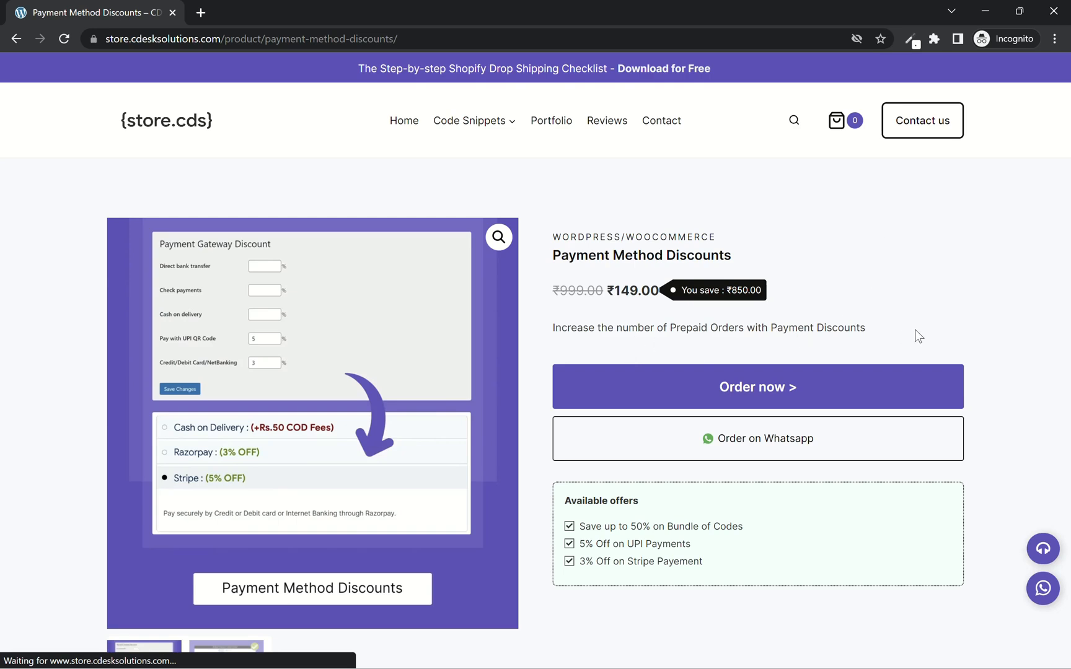
{"action": "scroll", "scroll_direction": "down", "scroll_amount": 3}
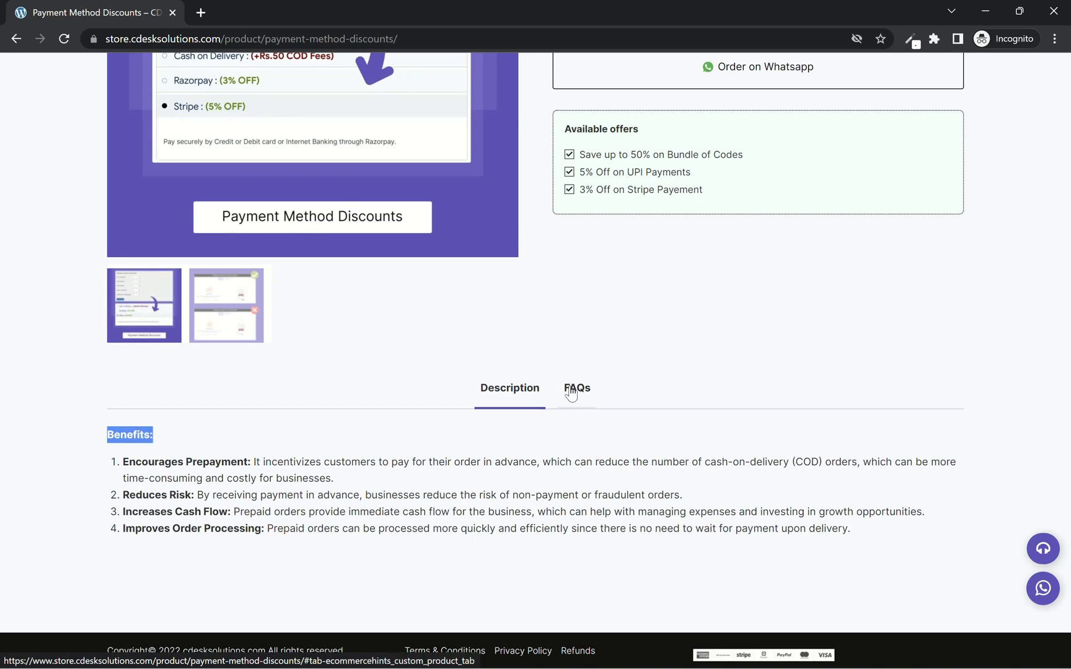
{"action": "left_click", "coordinate": [576, 388]}
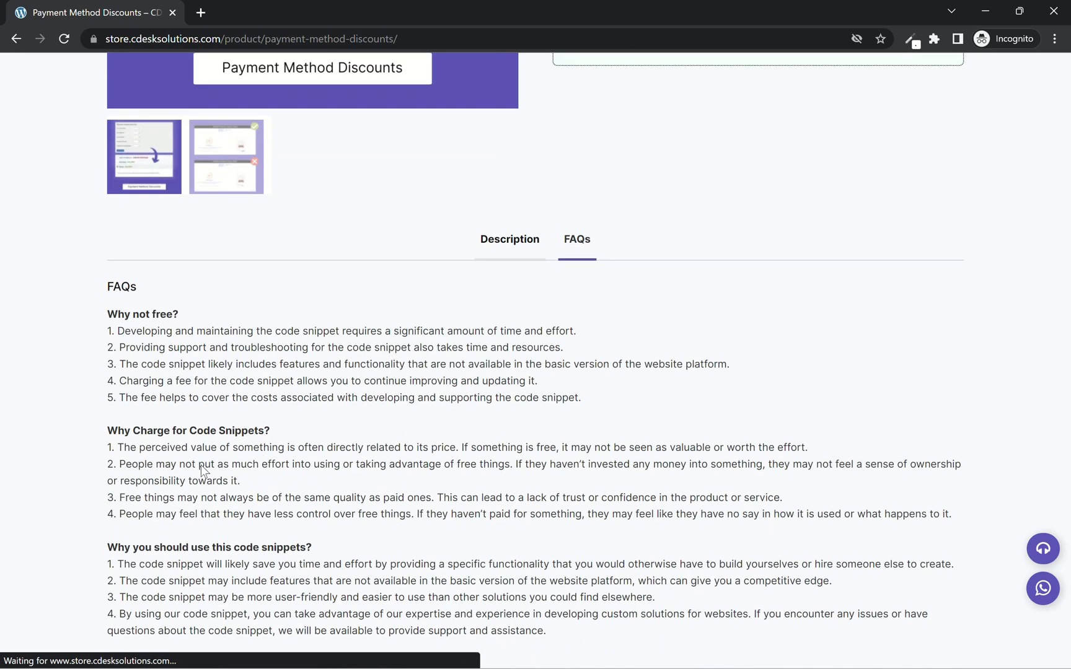
{"action": "scroll", "scroll_direction": "down", "scroll_amount": 3}
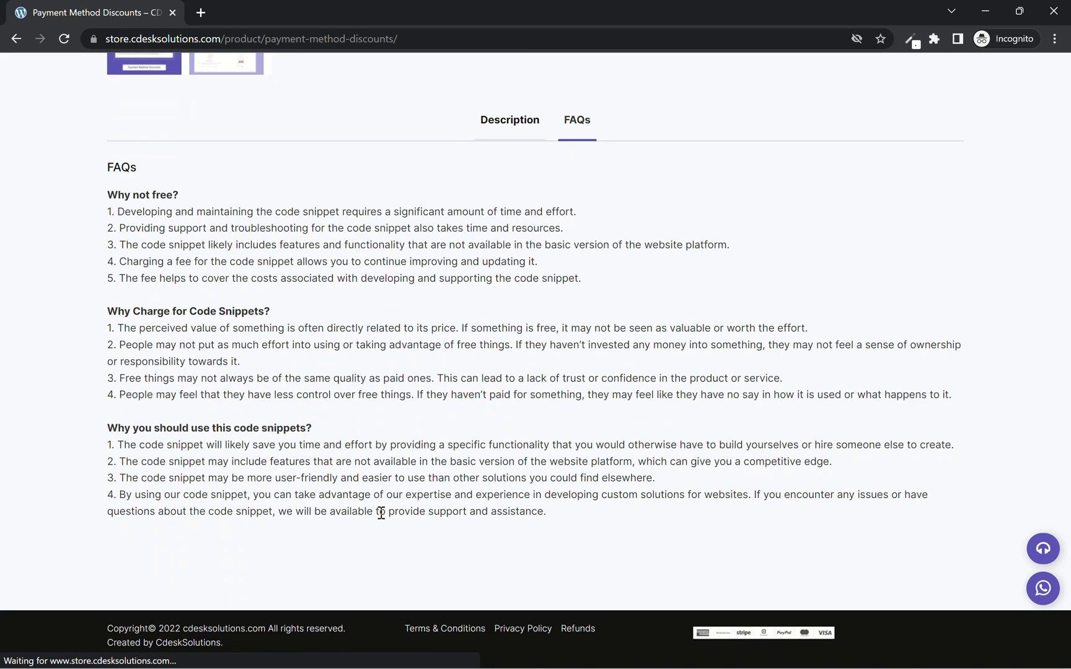
{"action": "scroll", "scroll_direction": "up", "scroll_amount": 3}
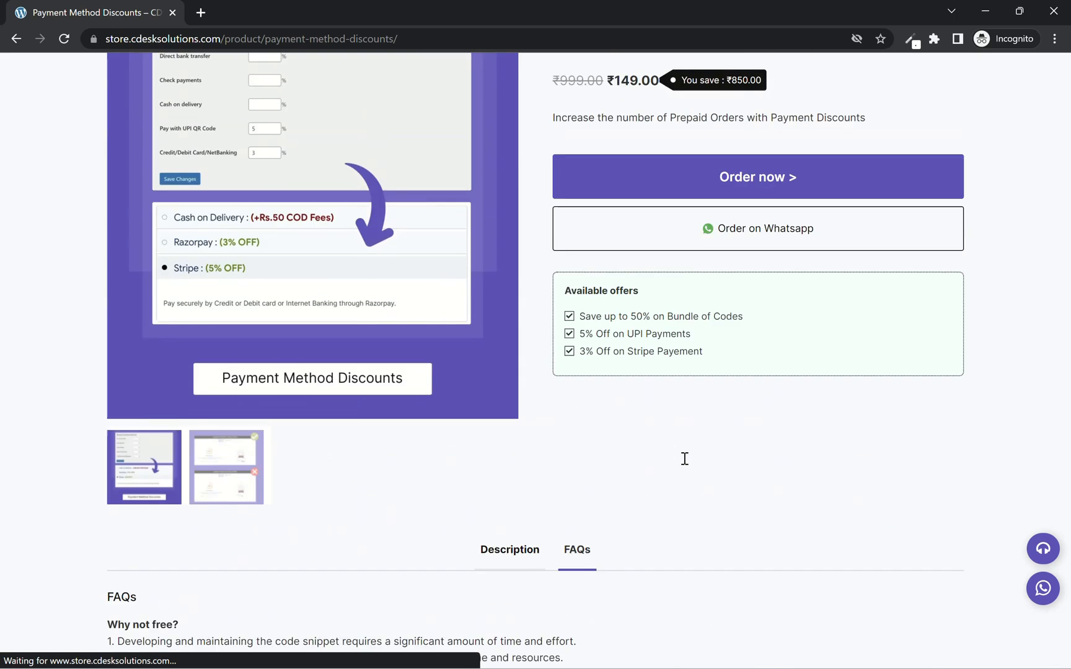
{"action": "scroll", "scroll_direction": "up", "scroll_amount": 3}
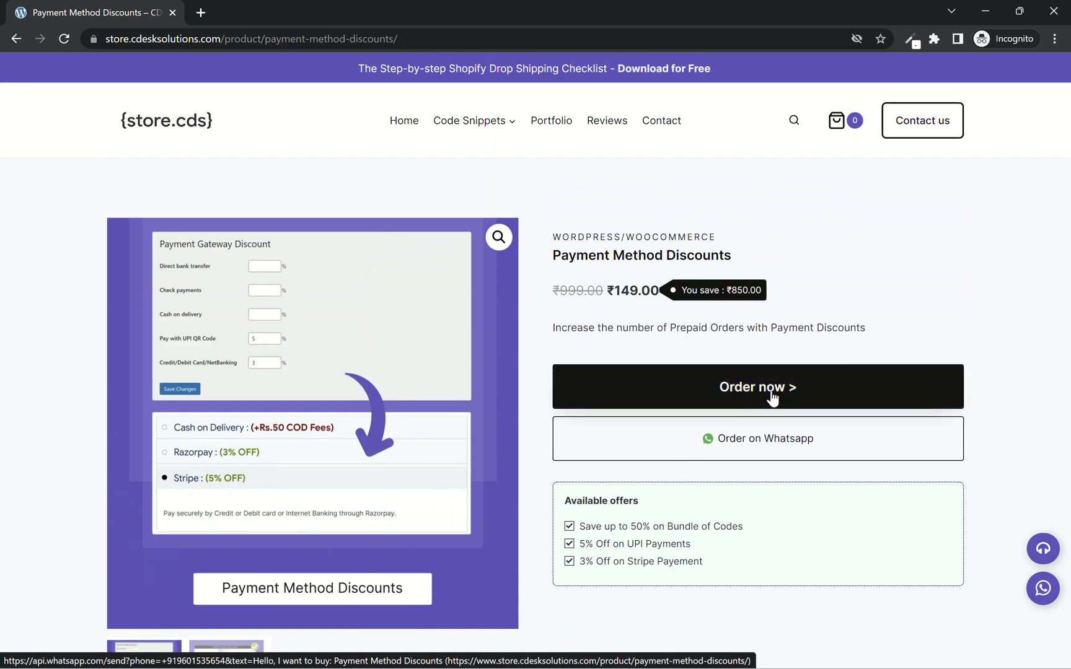
Order Payment Method Discounts and review the ₹141.55 checkout with 5% UPI discount.
{"action": "left_click", "coordinate": [757, 387]}
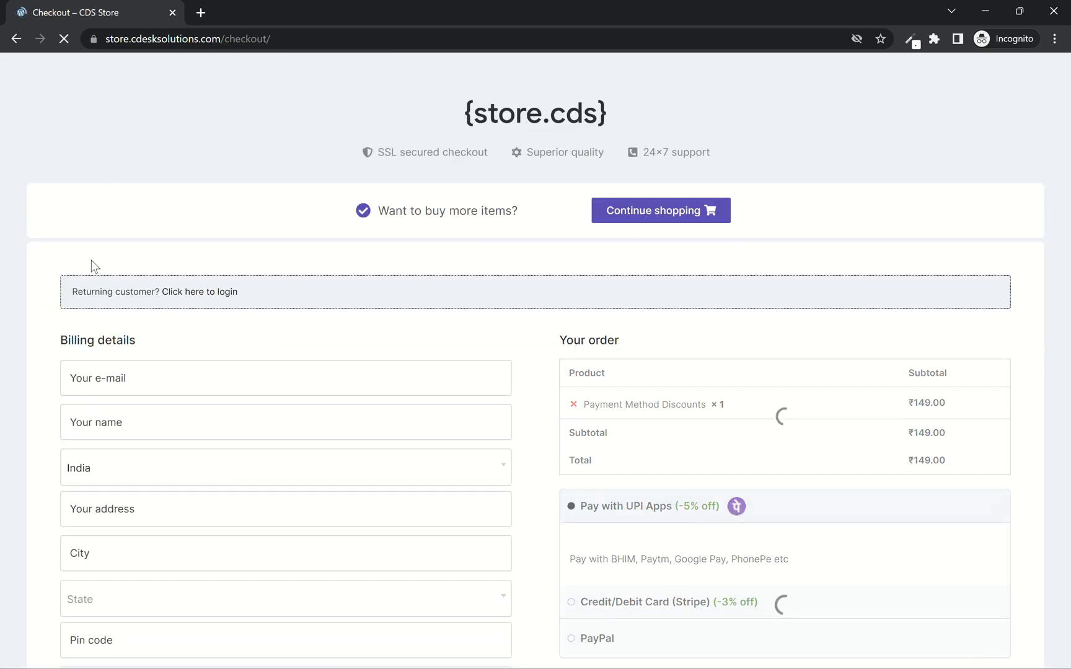
{"action": "scroll", "scroll_direction": "down", "scroll_amount": 3}
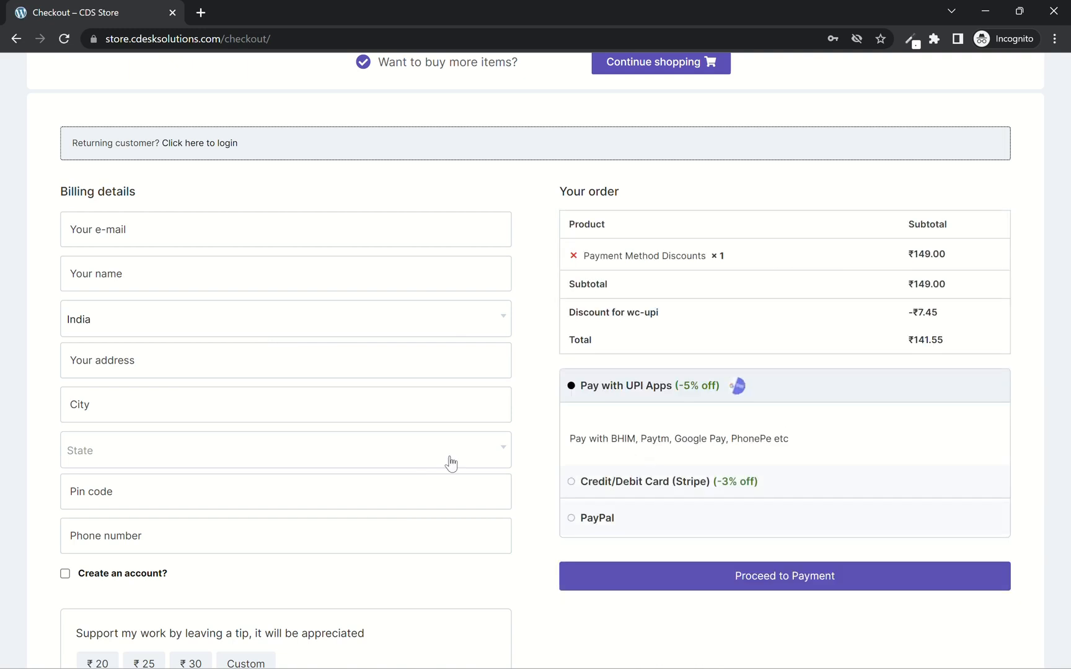
{"action": "scroll", "scroll_direction": "down", "scroll_amount": 3}
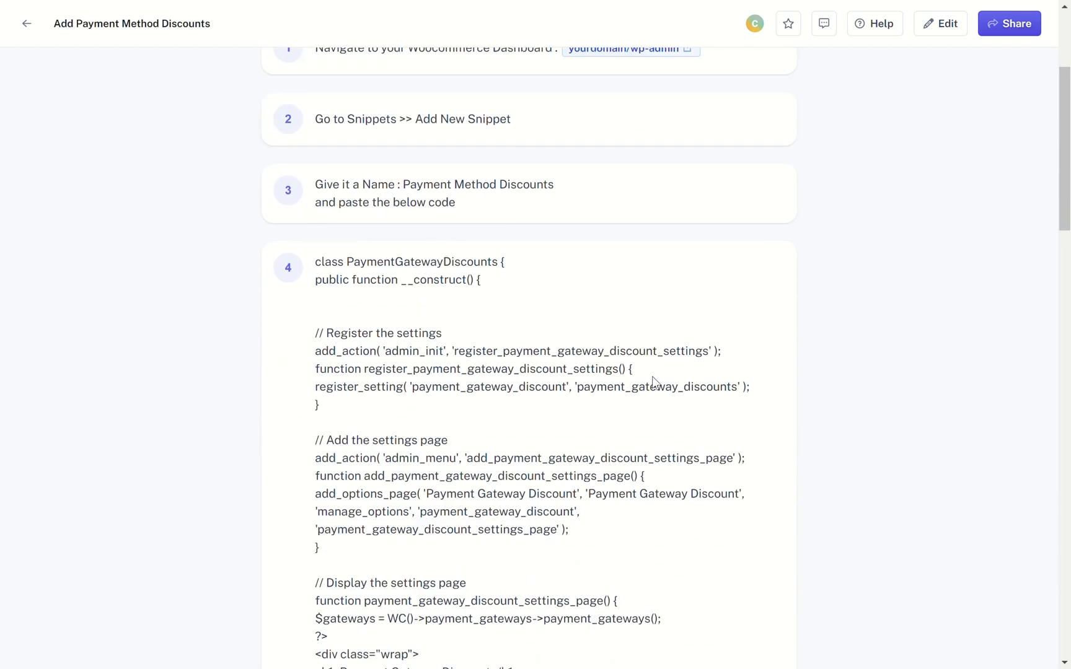
Scroll the Scribe guide to steps 7–8, then switch back to the checkout window.
{"action": "scroll", "scroll_direction": "down", "scroll_amount": 3}
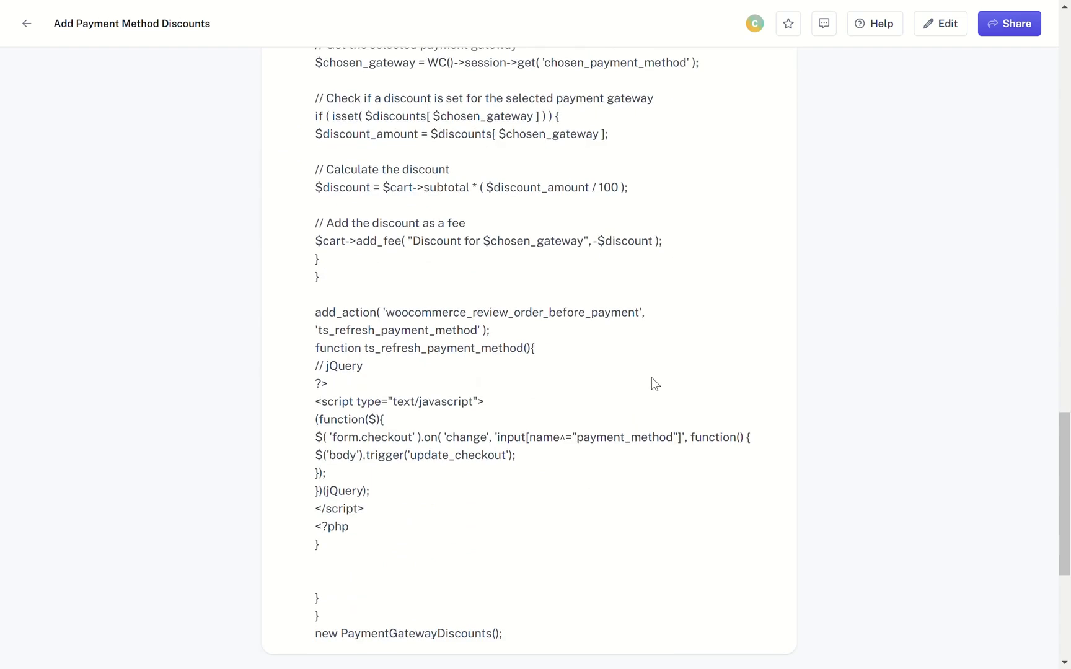
{"action": "scroll", "scroll_direction": "down", "scroll_amount": 3}
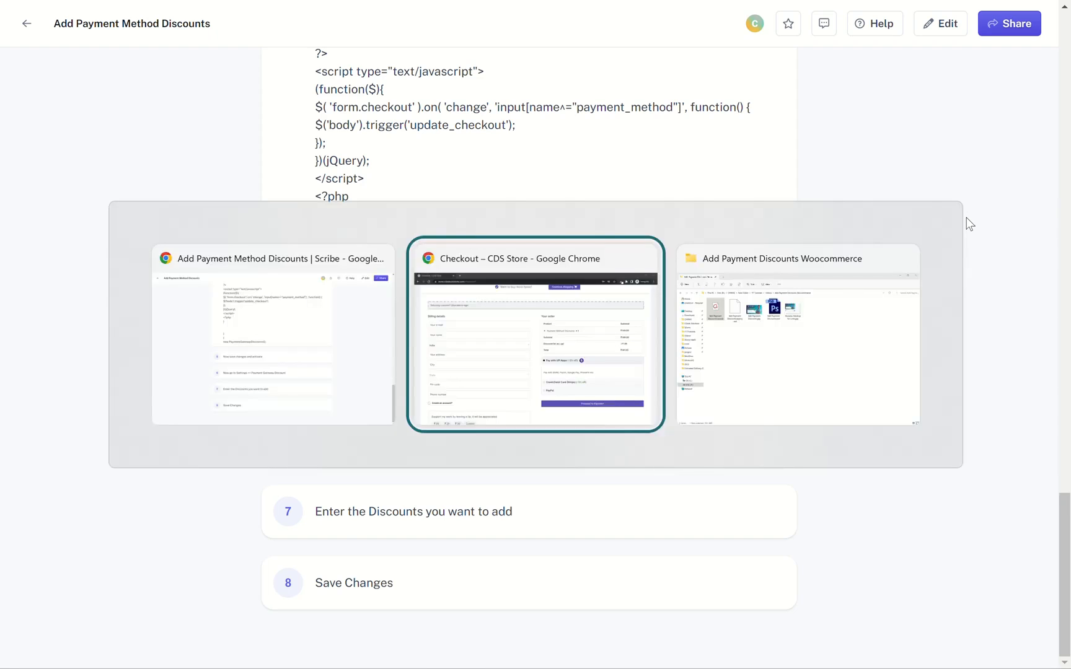
{"action": "left_click", "coordinate": [536, 335]}
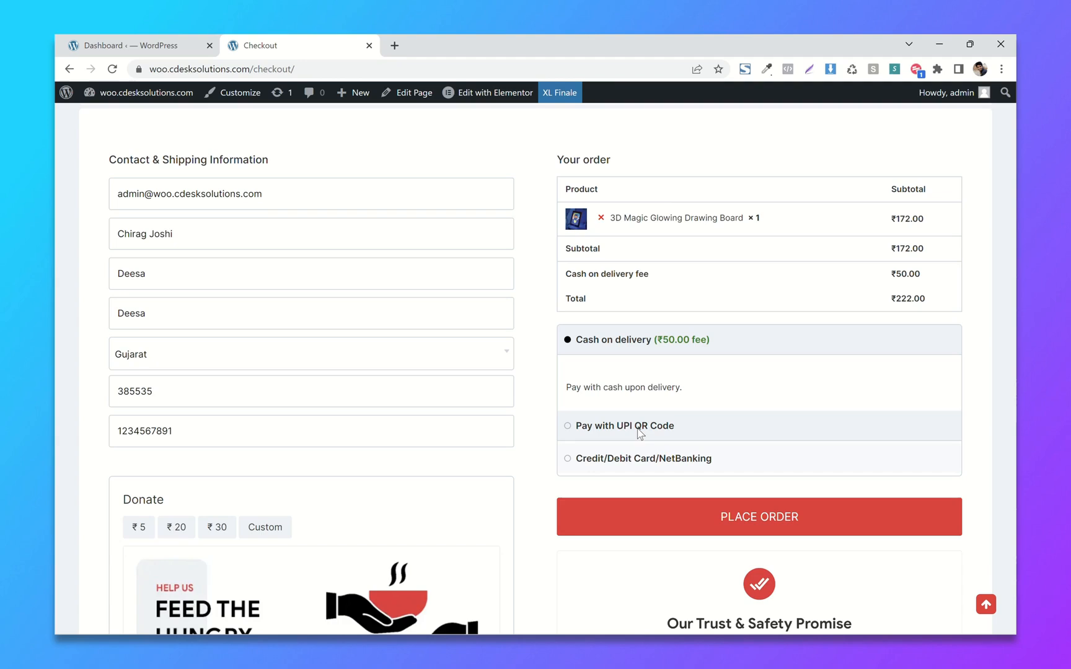
{"action": "mouse_move", "coordinate": [552, 389]}
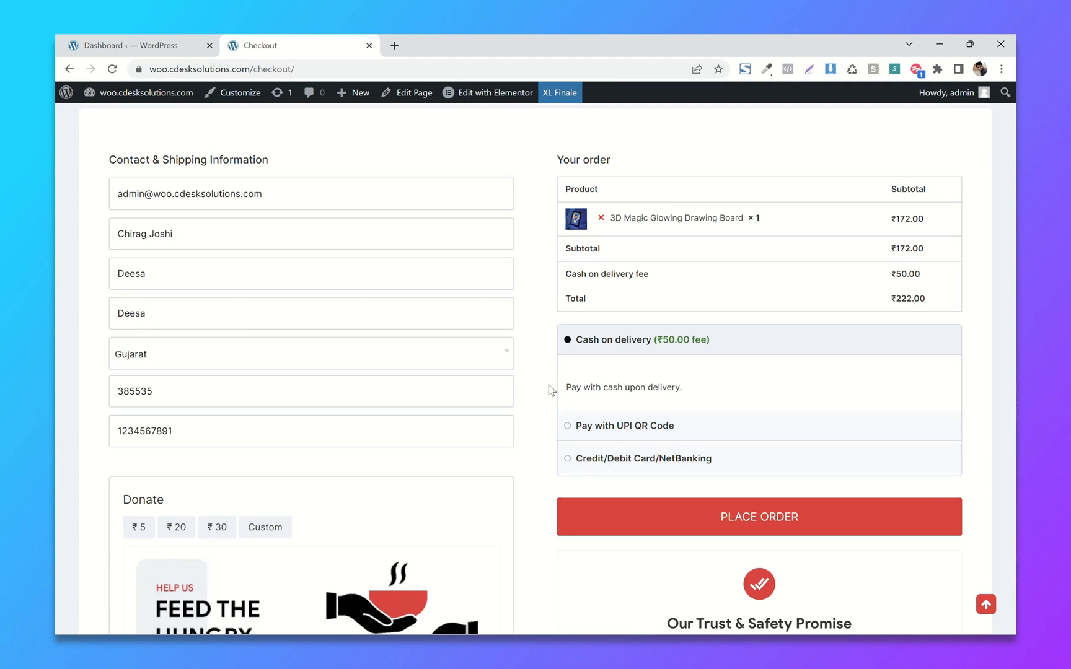
{"action": "mouse_move", "coordinate": [539, 341]}
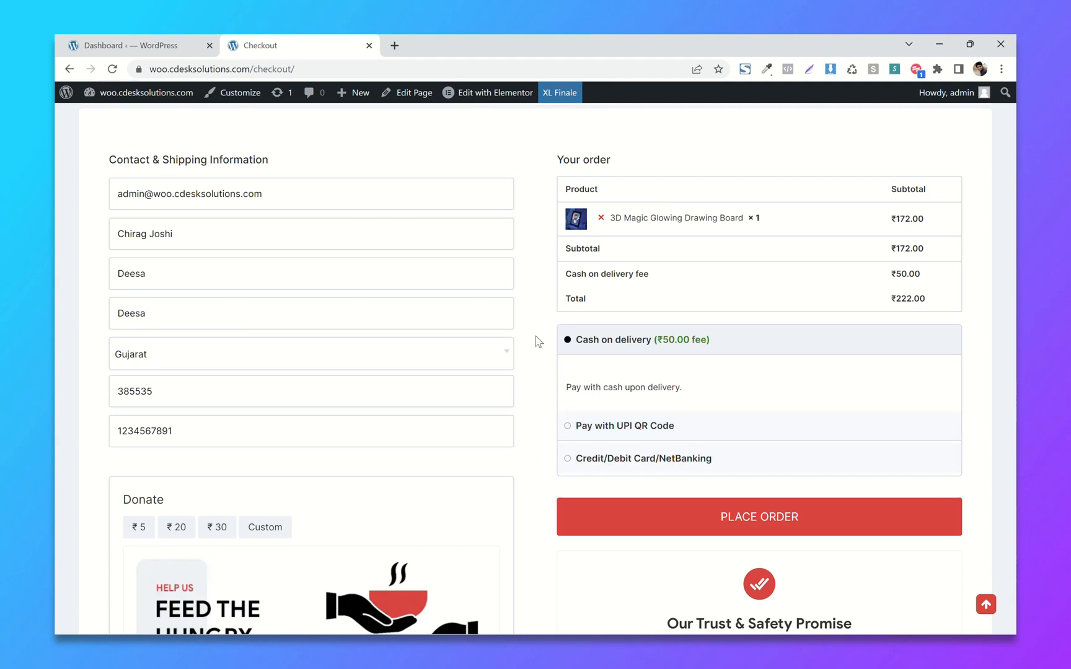
Go back to the WordPress dashboard from the undiscounted checkout.
{"action": "left_click", "coordinate": [122, 46]}
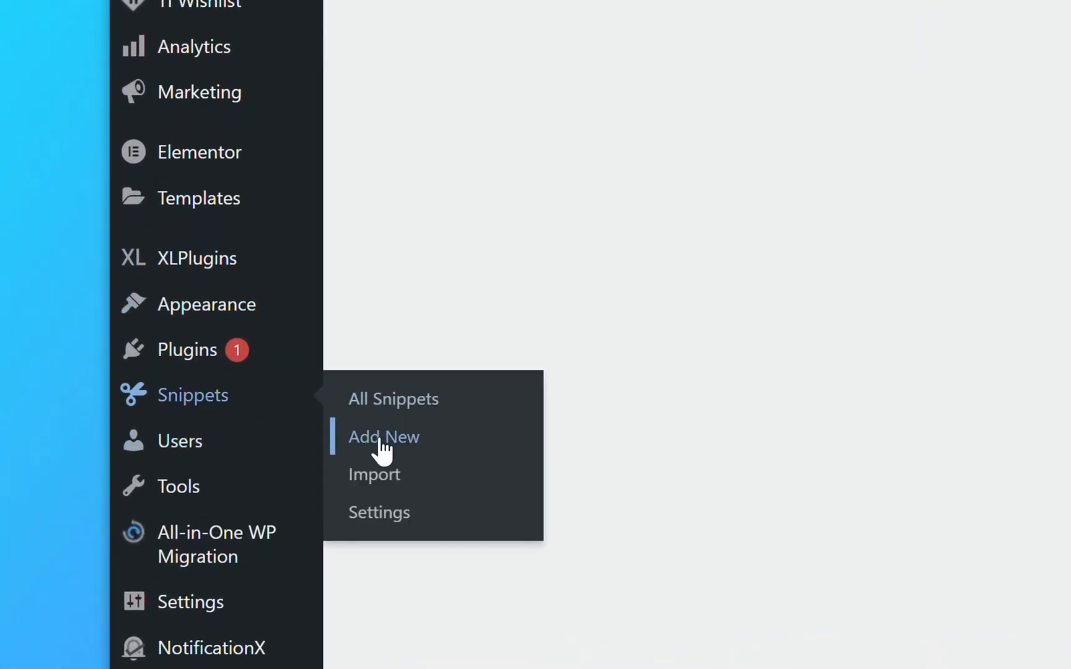
Add a new code snippet titled 'Payment Gateway Discount'.
{"action": "left_click", "coordinate": [384, 437]}
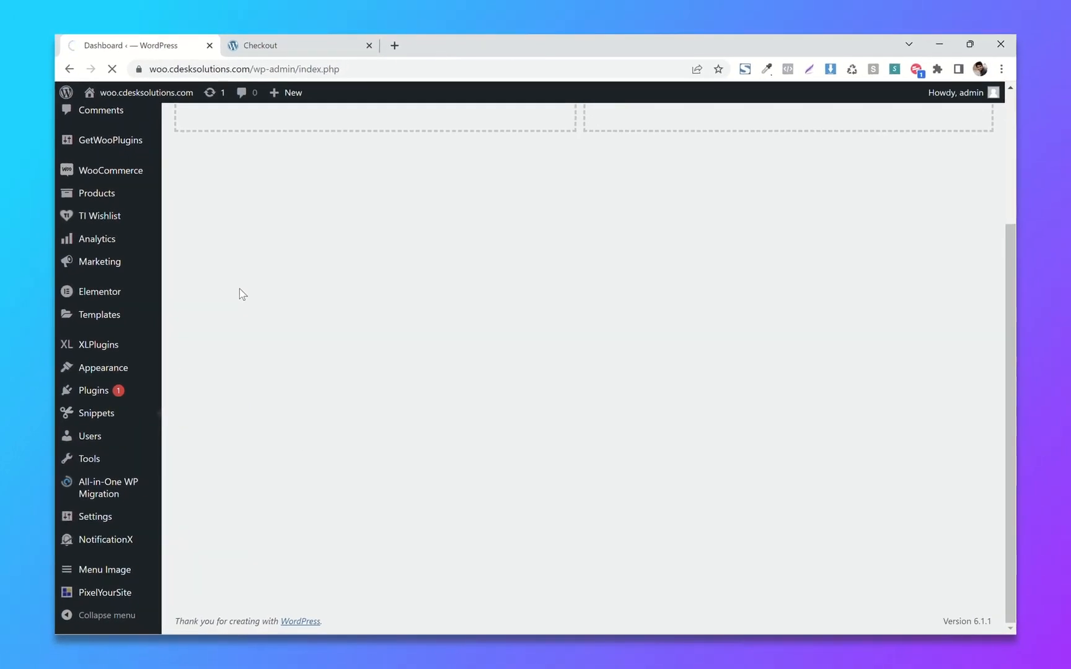
{"action": "left_click", "coordinate": [96, 413]}
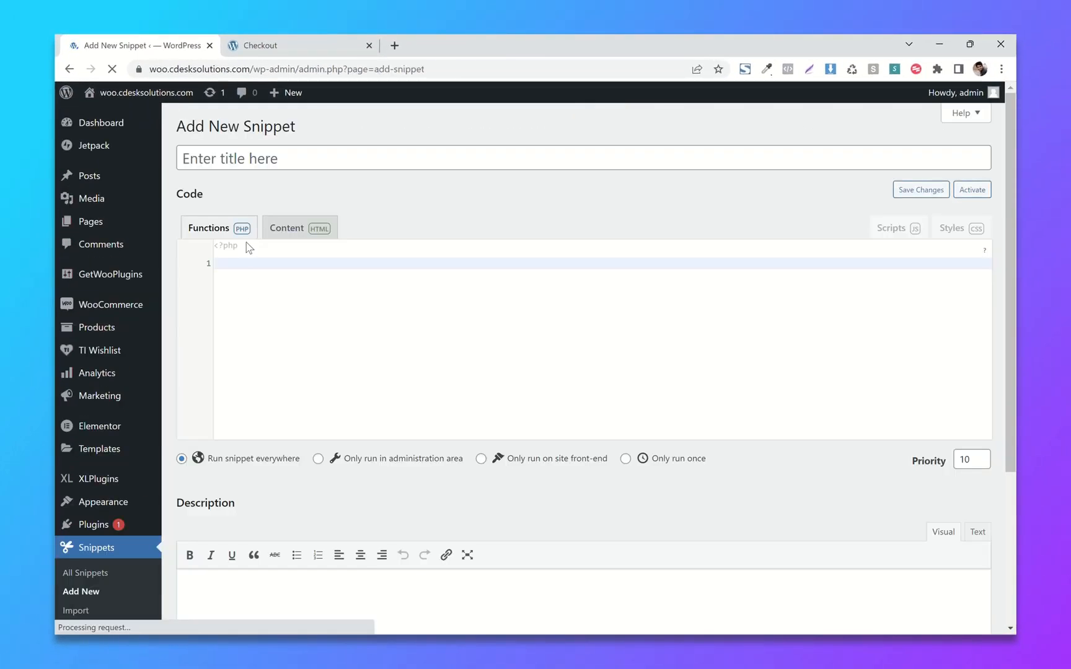
{"action": "type", "text": "Payment Gate"}
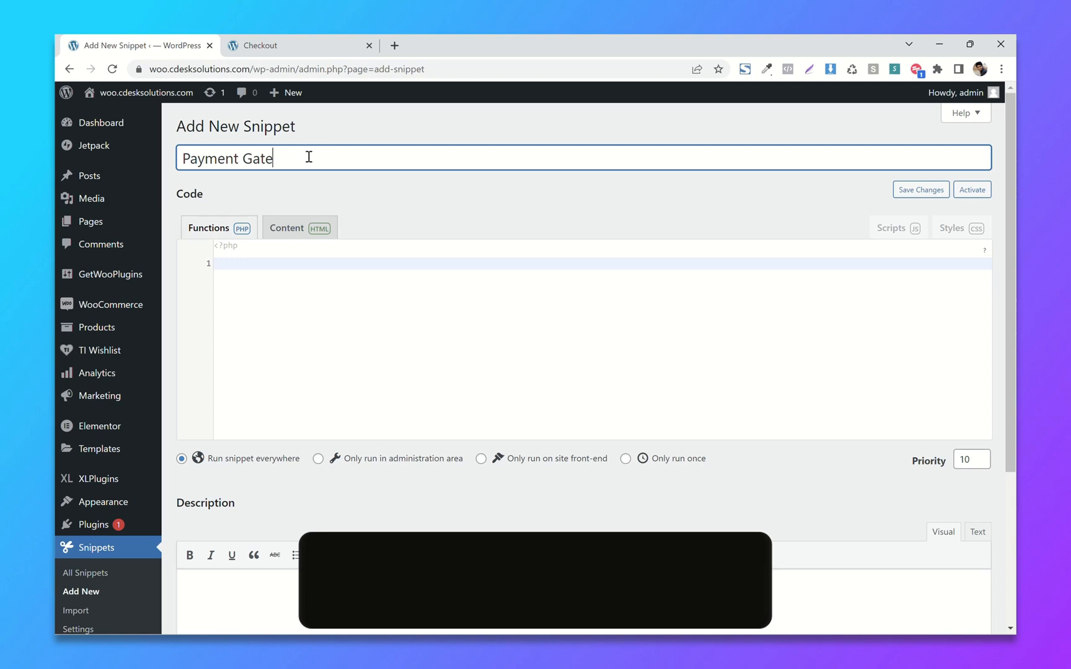
{"action": "type", "text": "way Discount"}
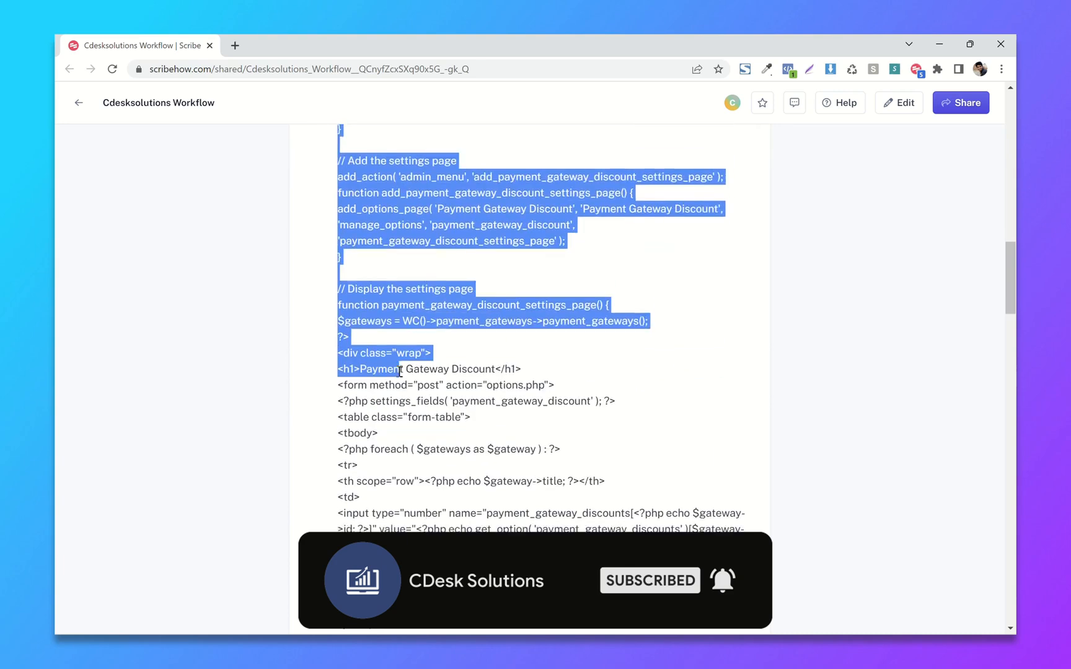
Scroll the Scribe guide and select the code through 'new PaymentGatewayDiscounts();'.
{"action": "scroll", "scroll_direction": "down", "scroll_amount": 3}
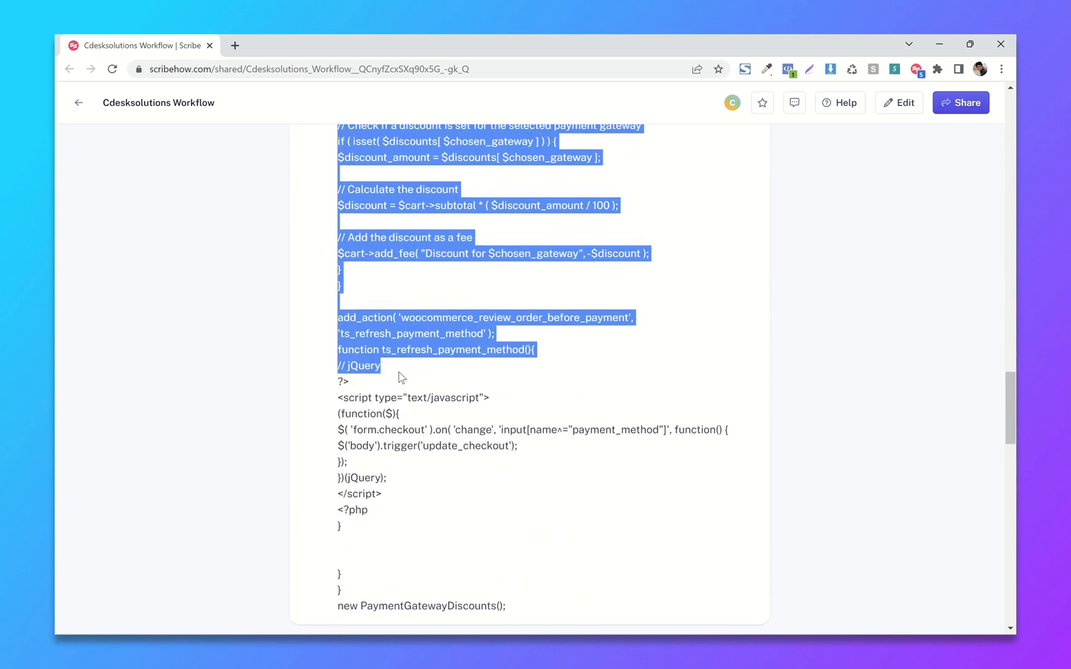
{"action": "scroll", "scroll_direction": "down", "scroll_amount": 3}
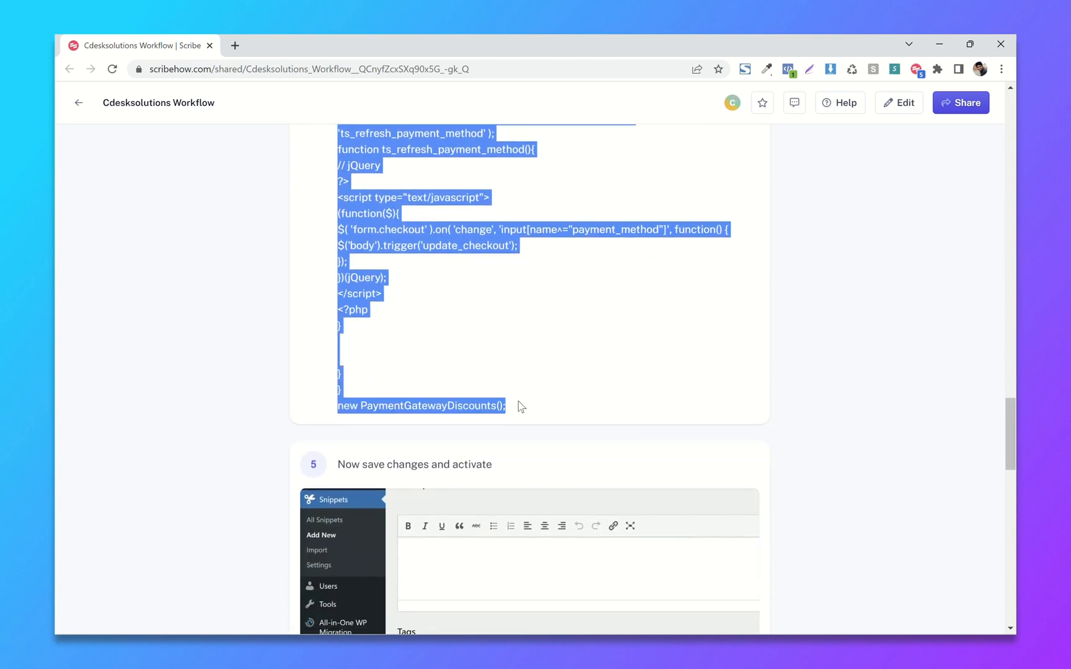
Paste the copied code into the snippet, then save and activate it.
{"action": "left_click", "coordinate": [136, 46]}
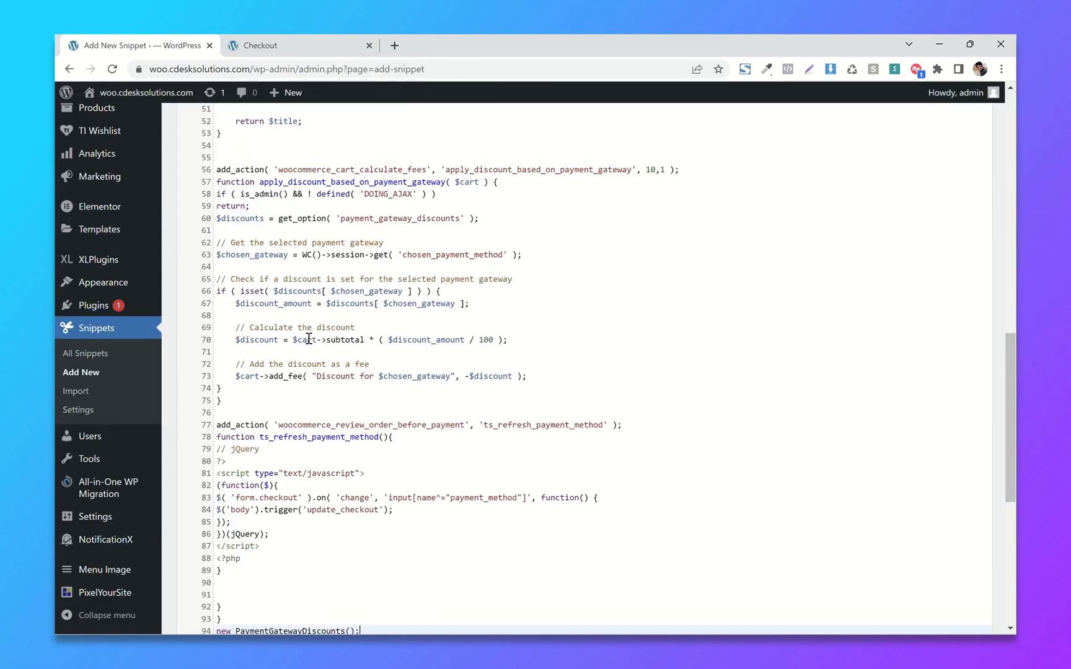
{"action": "scroll", "scroll_direction": "down", "scroll_amount": 3}
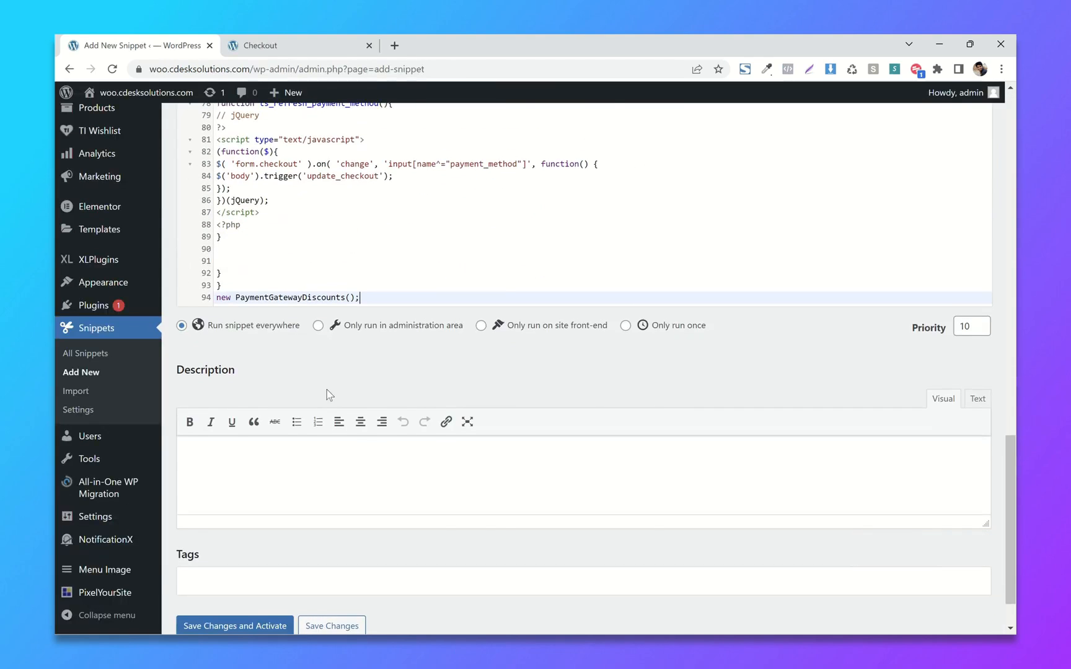
{"action": "scroll", "scroll_direction": "down", "scroll_amount": 3}
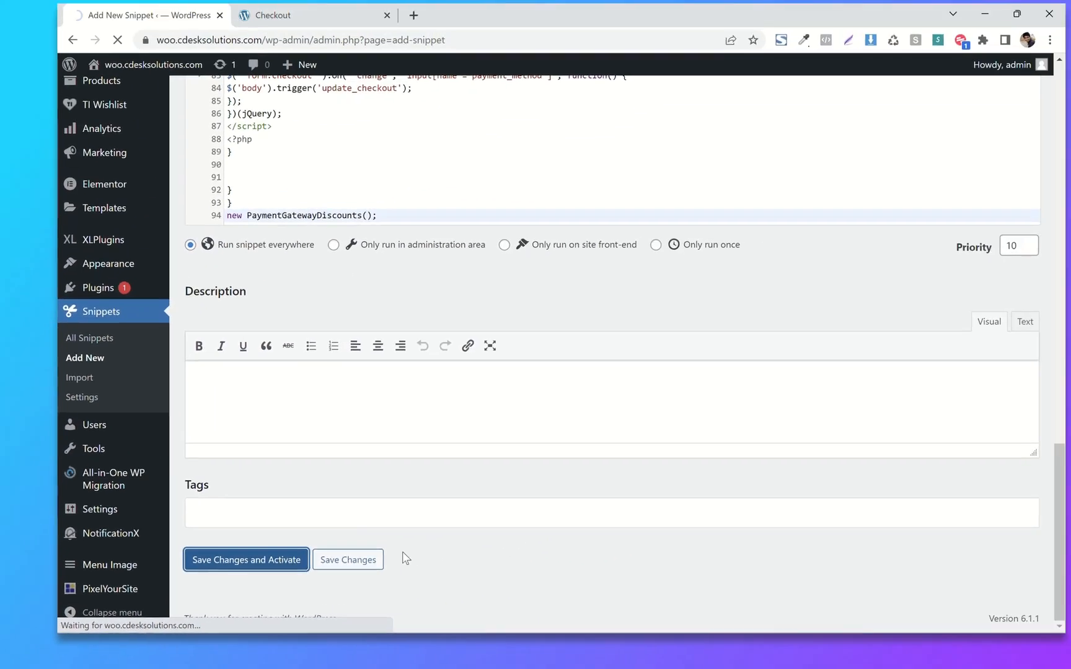
{"action": "left_click", "coordinate": [245, 559]}
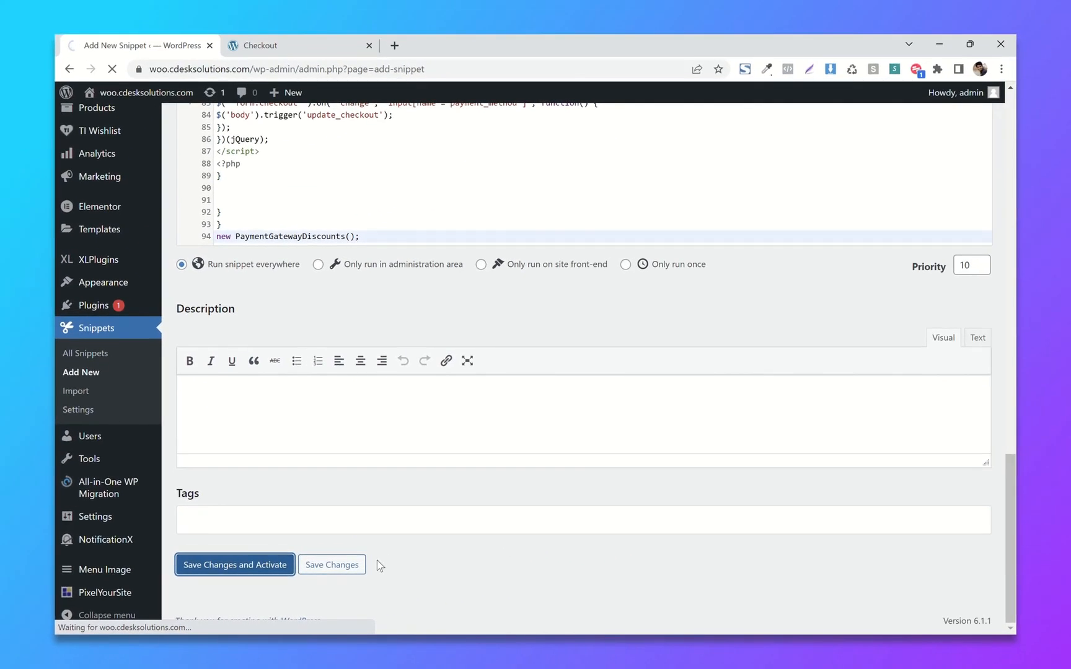
{"action": "left_click", "coordinate": [234, 564]}
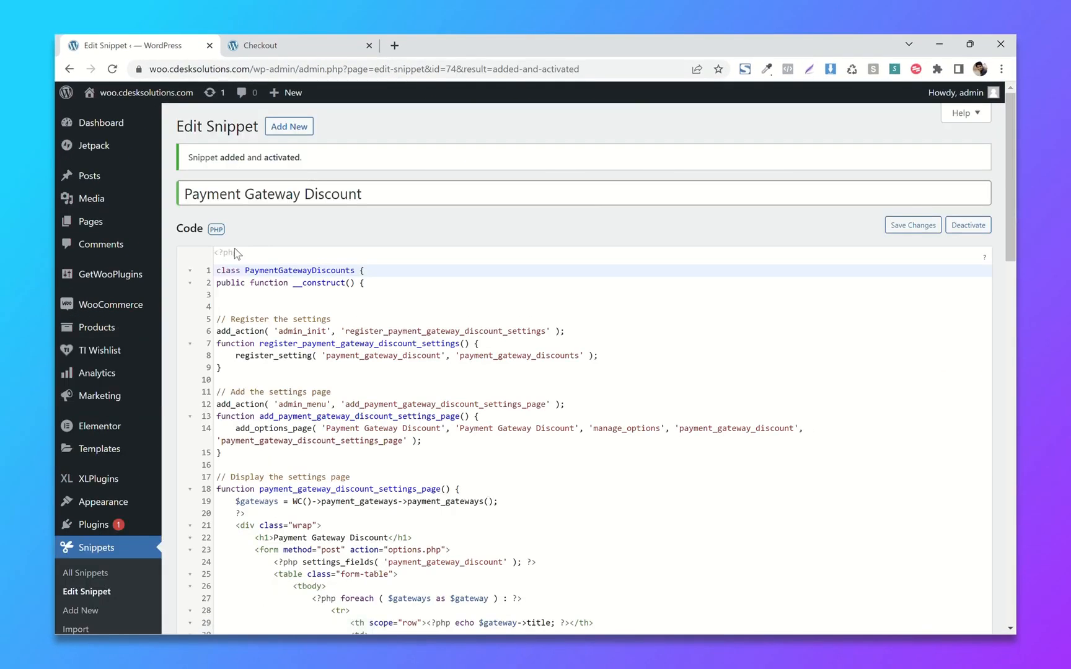
Open Settings > Payment Gateway Discount to show per-method percentage fields.
{"action": "scroll", "scroll_direction": "down", "scroll_amount": 3}
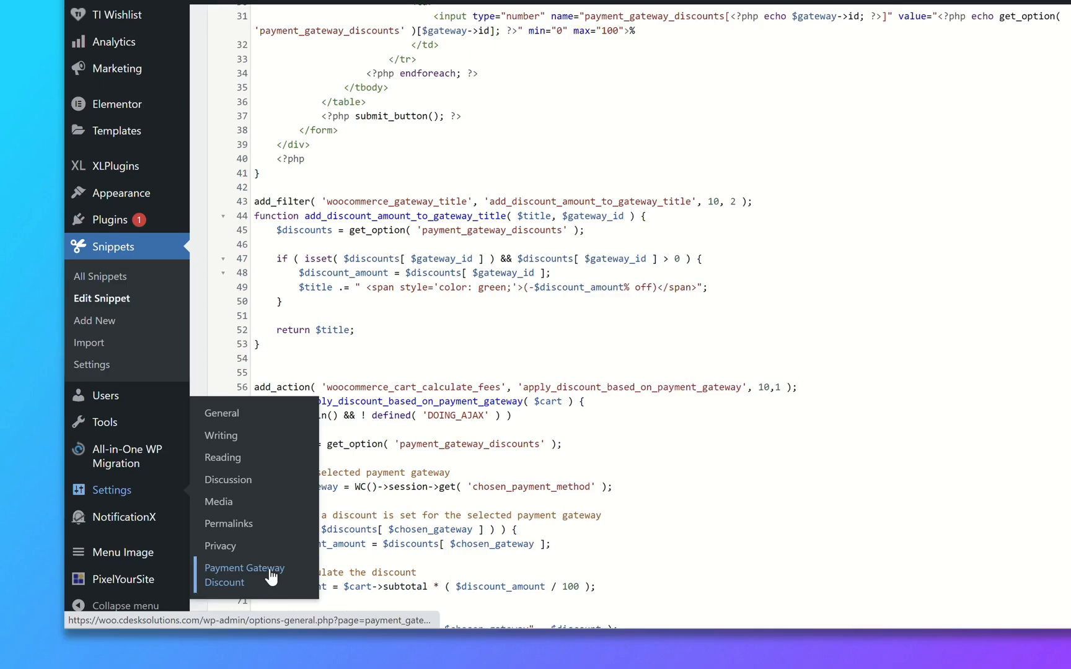
{"action": "left_click", "coordinate": [244, 576]}
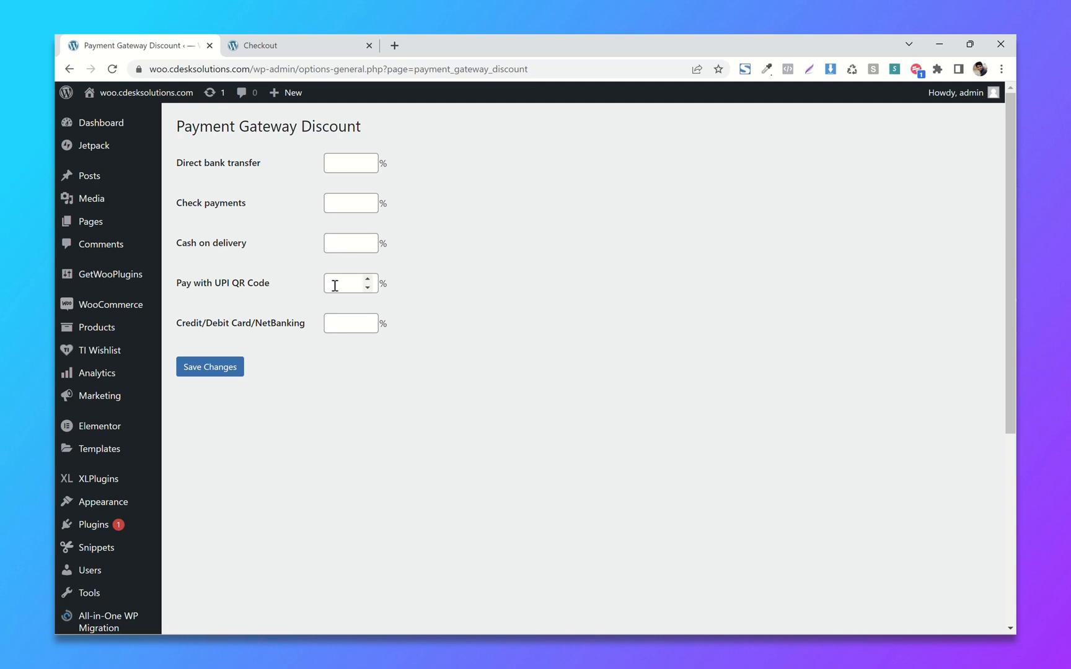
Save discounts of 10% for Pay with UPI QR Code and 5% for Credit/Debit Card/NetBanking.
{"action": "left_click", "coordinate": [350, 283]}
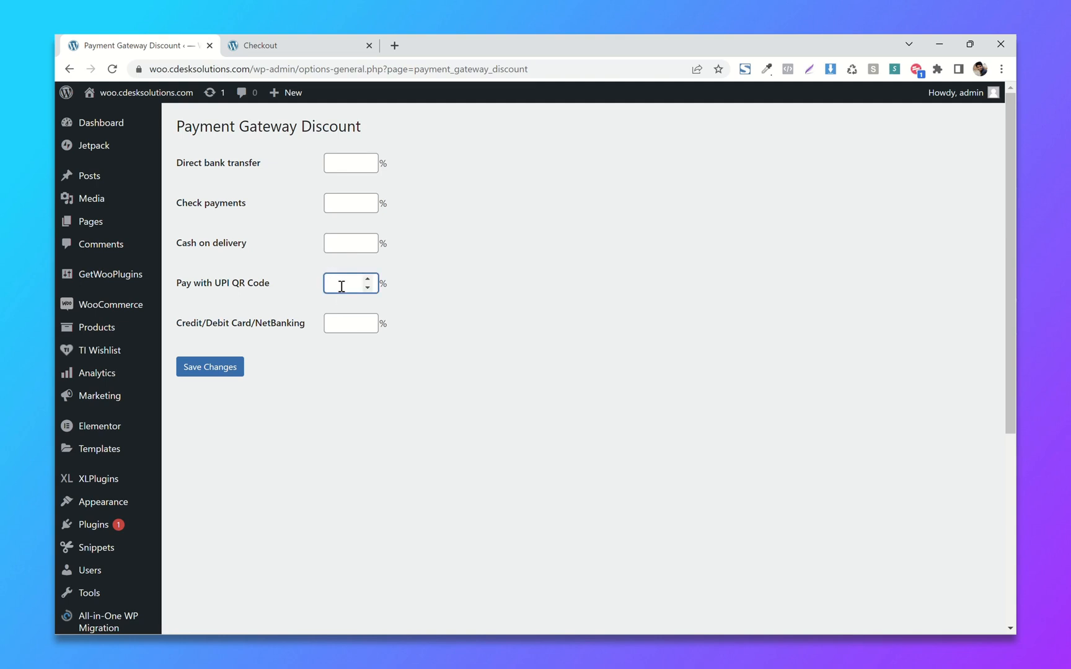
{"action": "type", "text": "10"}
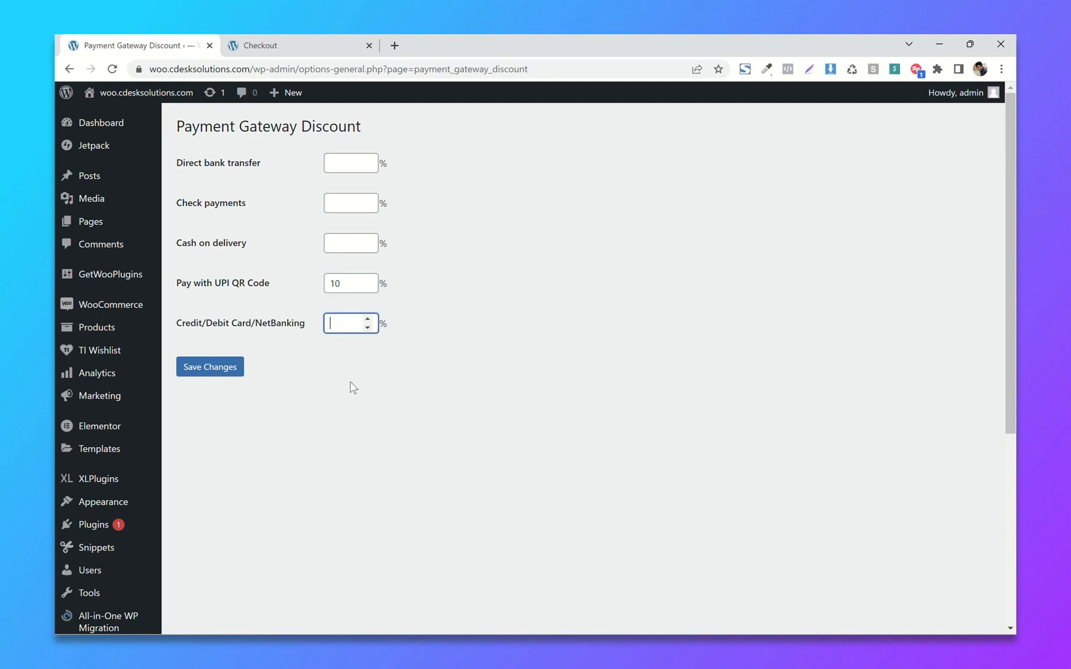
{"action": "type", "text": "5"}
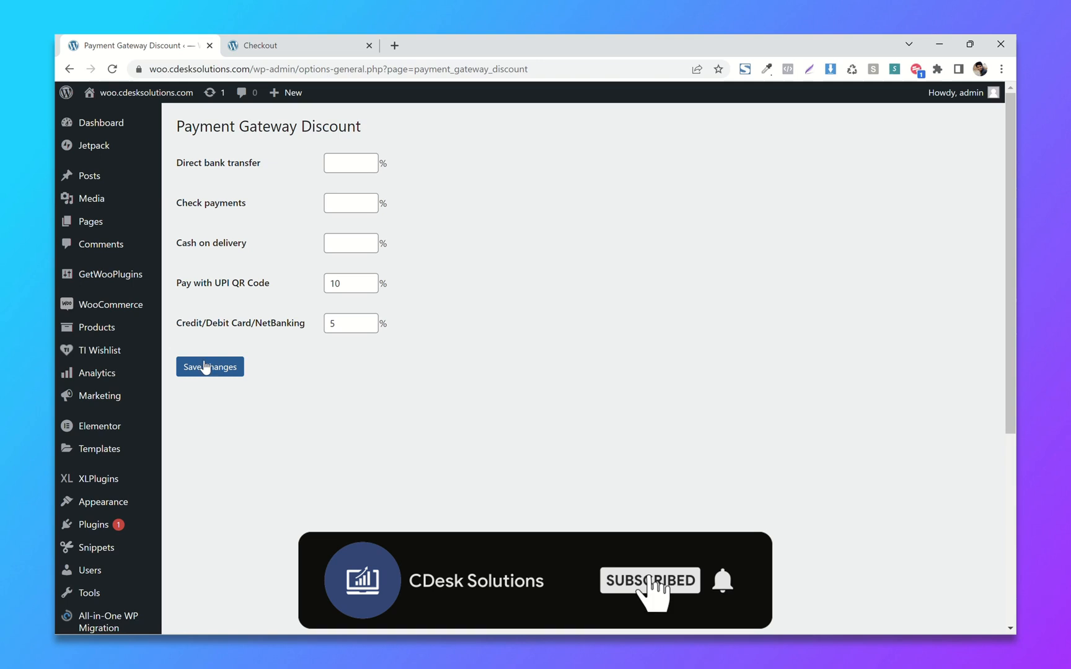
{"action": "left_click", "coordinate": [210, 367]}
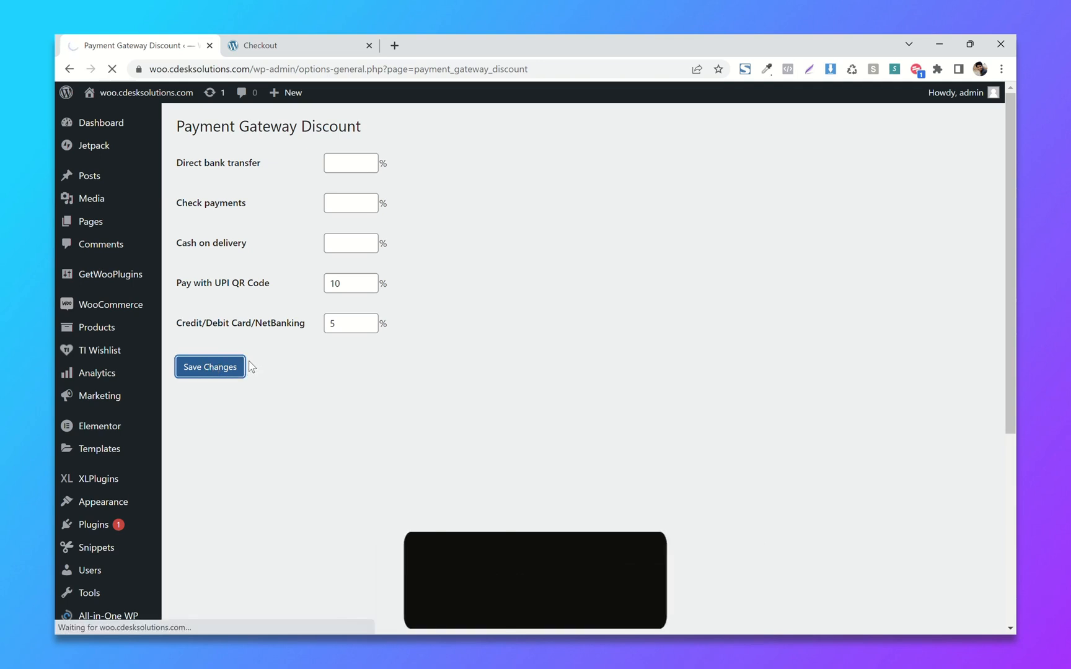
{"action": "left_click", "coordinate": [210, 367]}
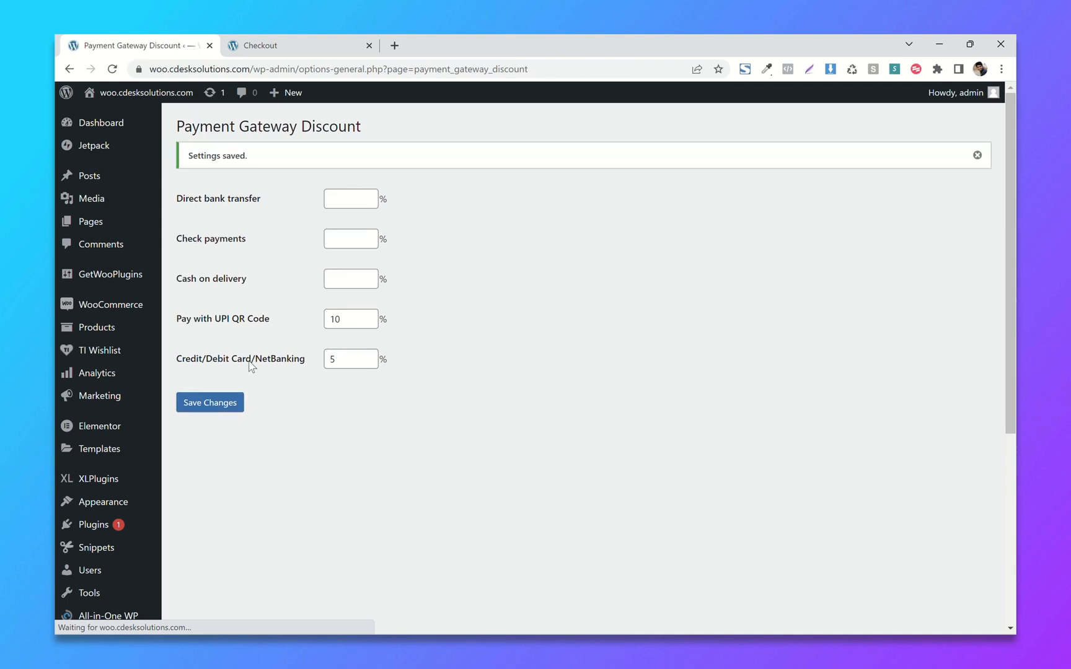
{"action": "left_click", "coordinate": [260, 45]}
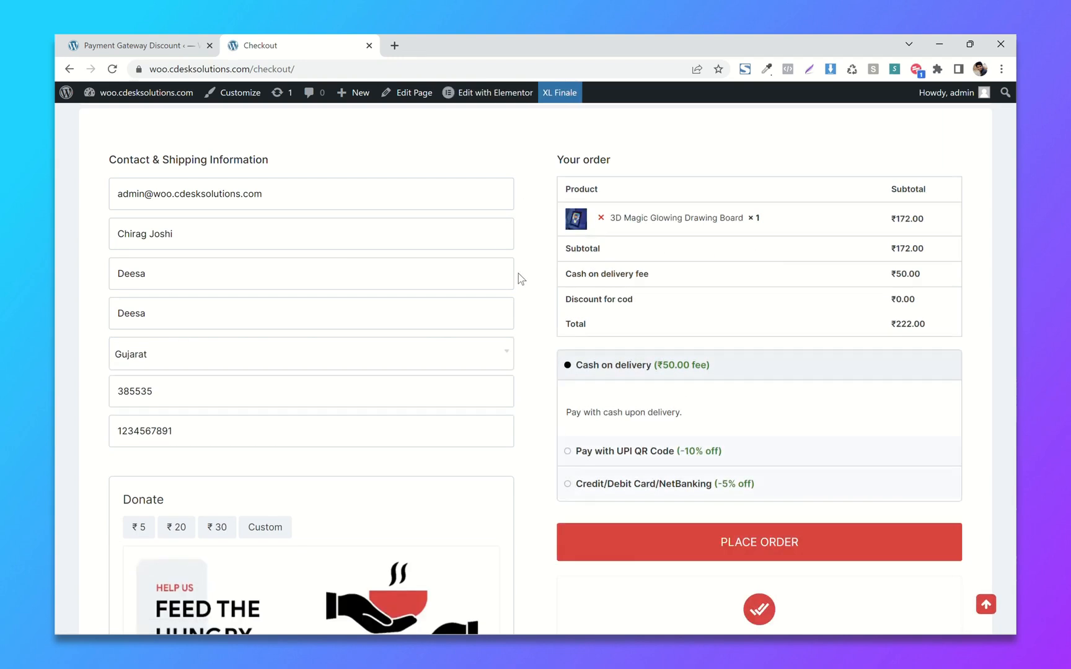
Compare checkout totals for cards (₹8.60 off), UPI (₹154.80) and cash on delivery (₹222).
{"action": "scroll", "scroll_direction": "down", "scroll_amount": 3}
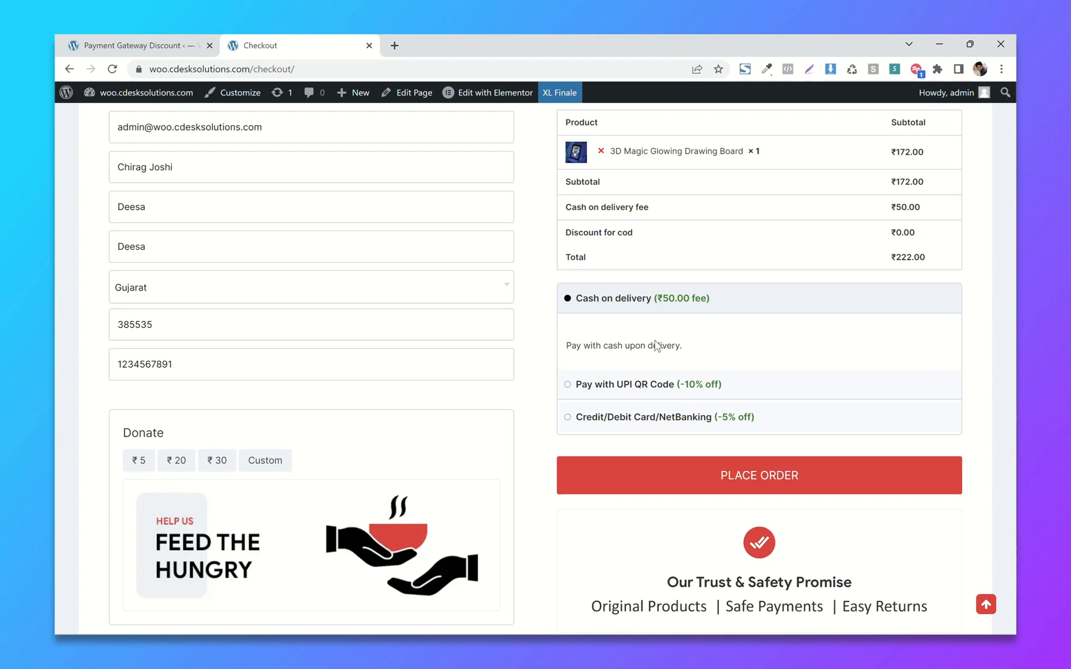
{"action": "left_click", "coordinate": [567, 384]}
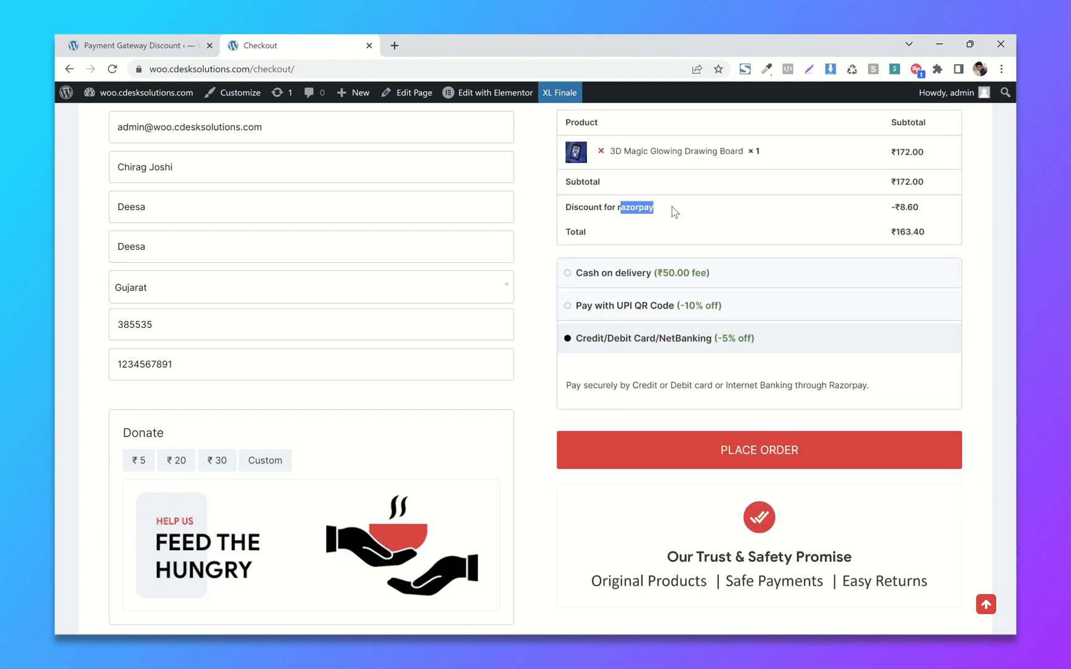
{"action": "left_click", "coordinate": [568, 306]}
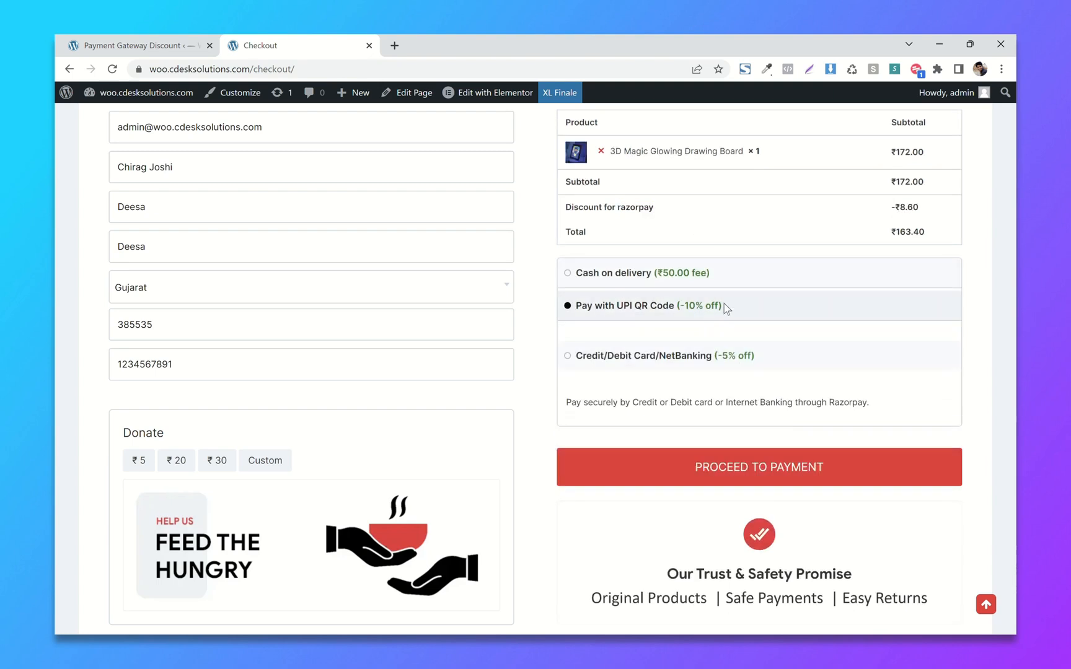
{"action": "left_click", "coordinate": [568, 305]}
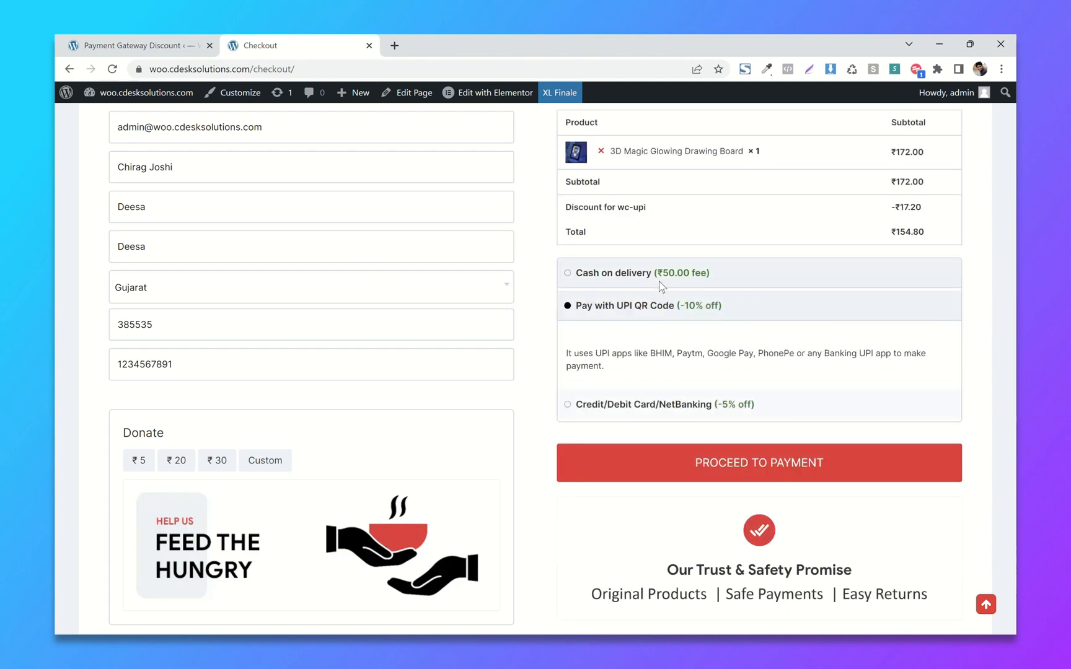
{"action": "left_click", "coordinate": [567, 273]}
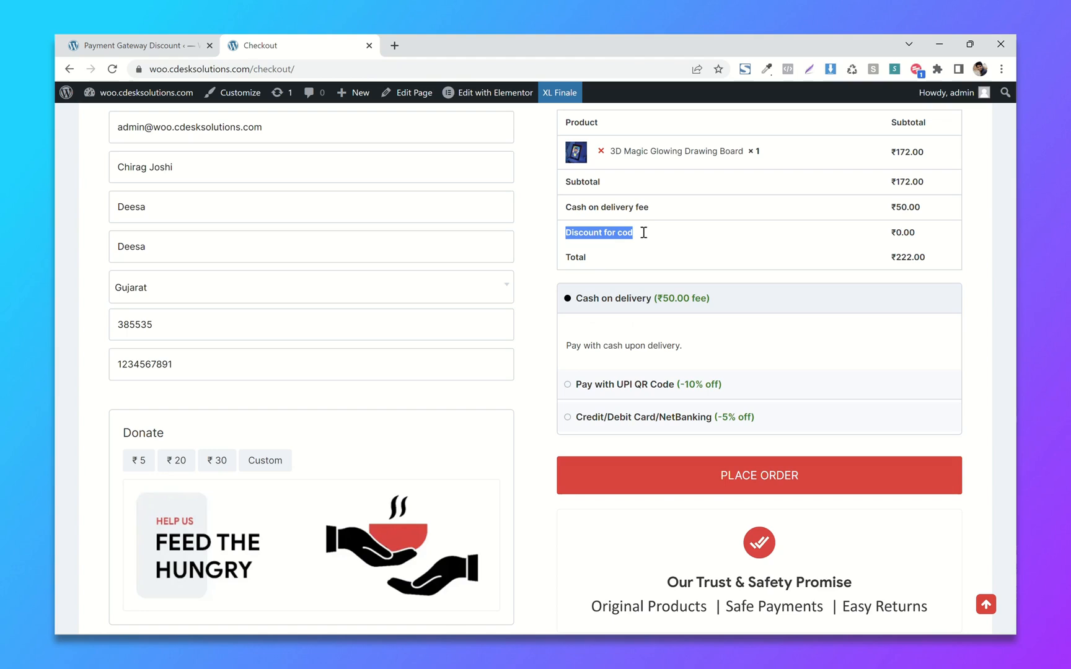
{"action": "mouse_move", "coordinate": [629, 216]}
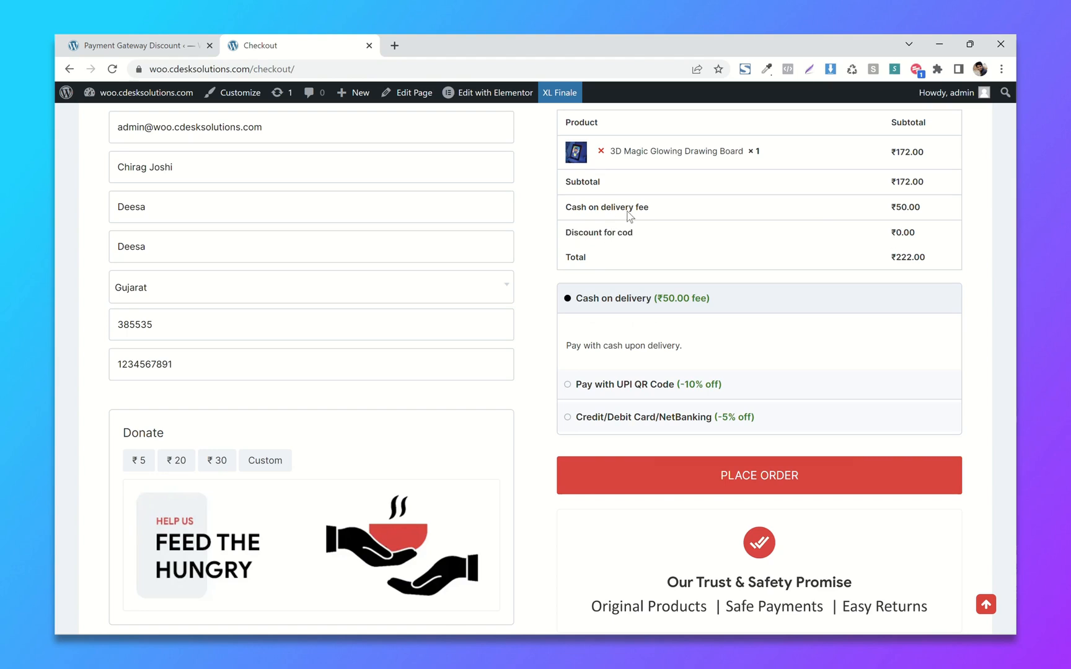
{"action": "mouse_move", "coordinate": [532, 279]}
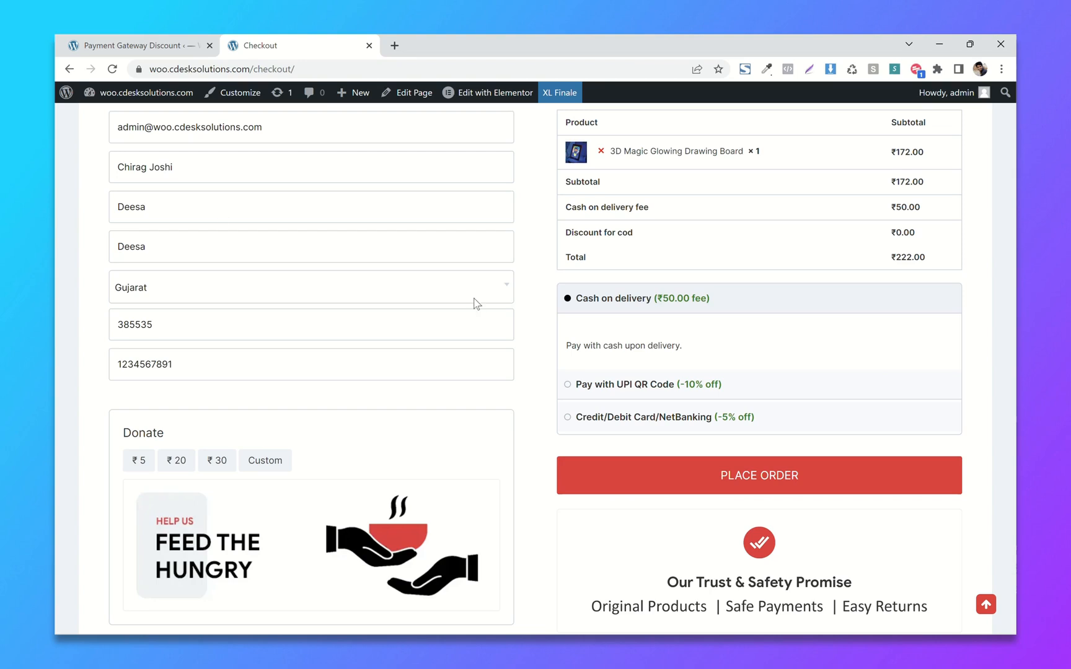
{"action": "mouse_move", "coordinate": [136, 46]}
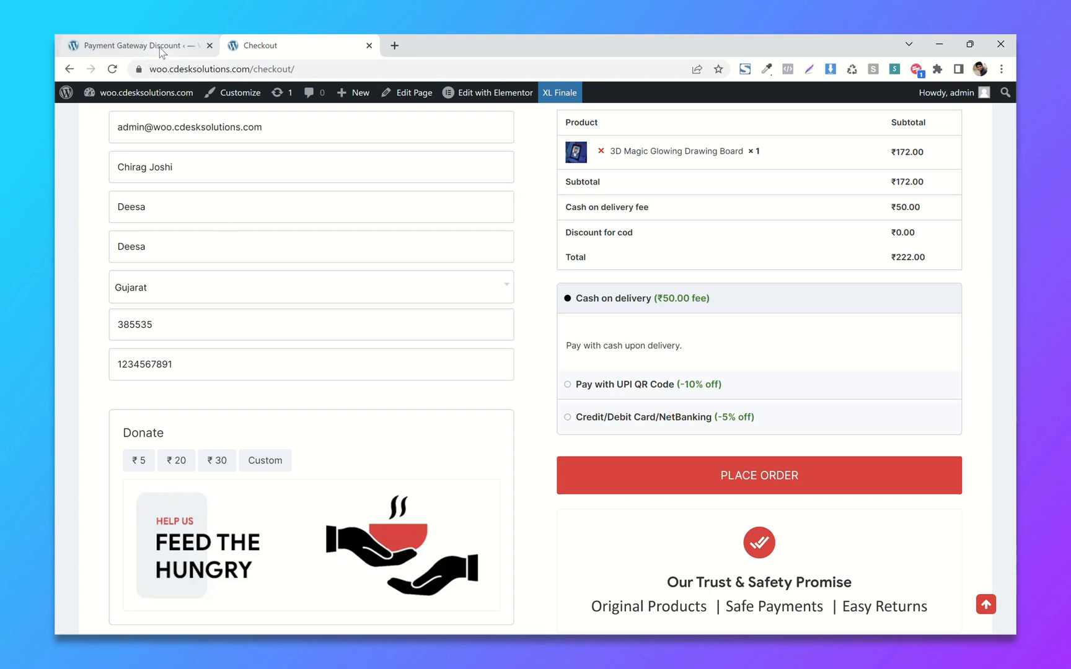